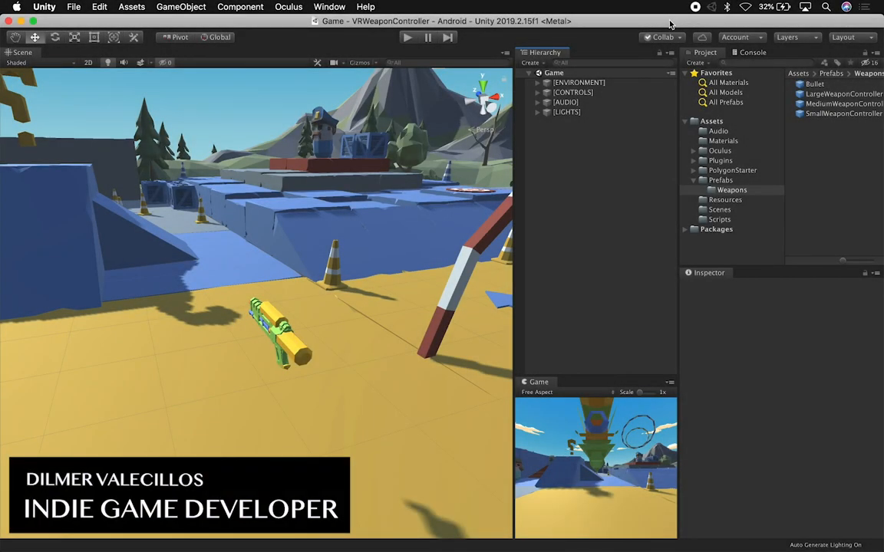
mouse_move(636, 111)
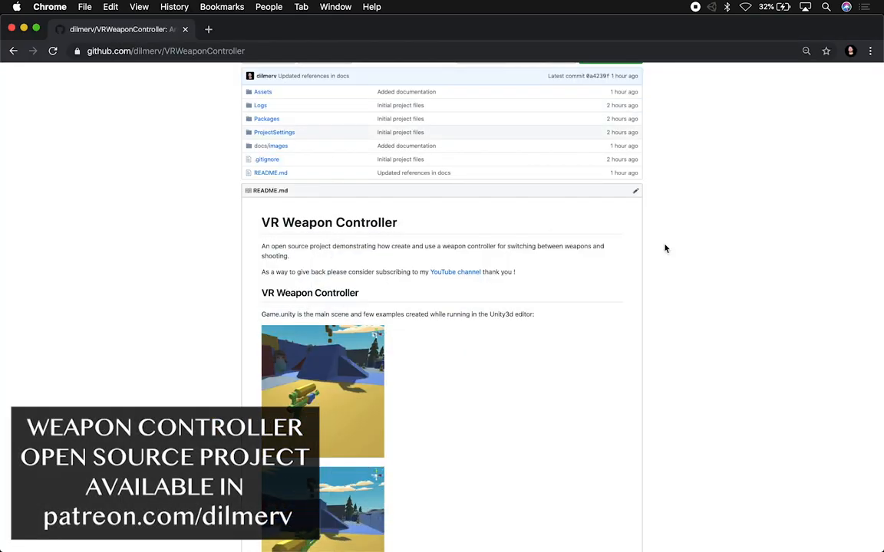
mouse_move(641, 326)
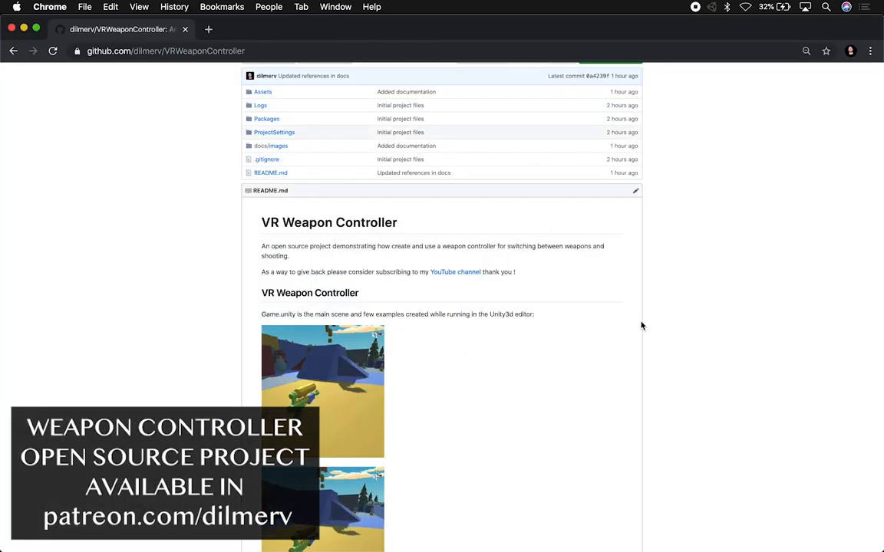
Preview the Demo.mp4 weapon demo clip from Finder, then return to the Unity editor.
scroll("down", 3)
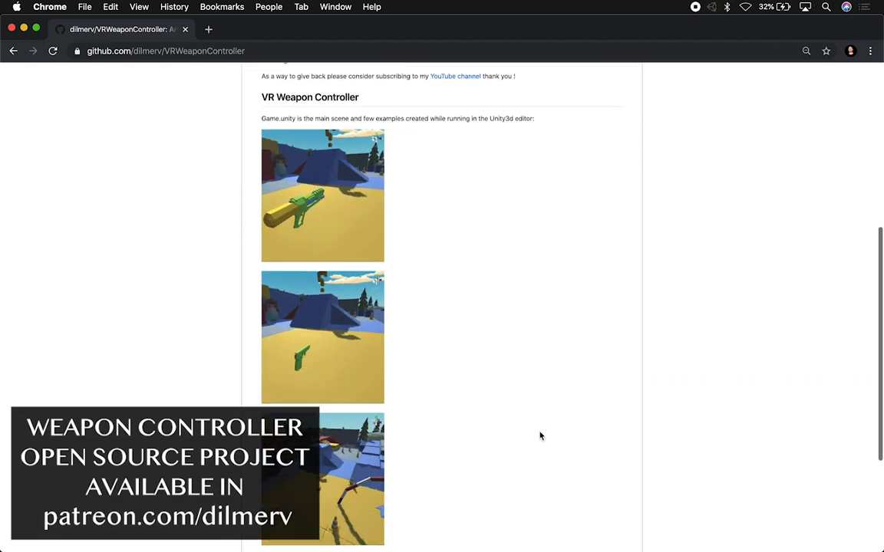
scroll("up", 3)
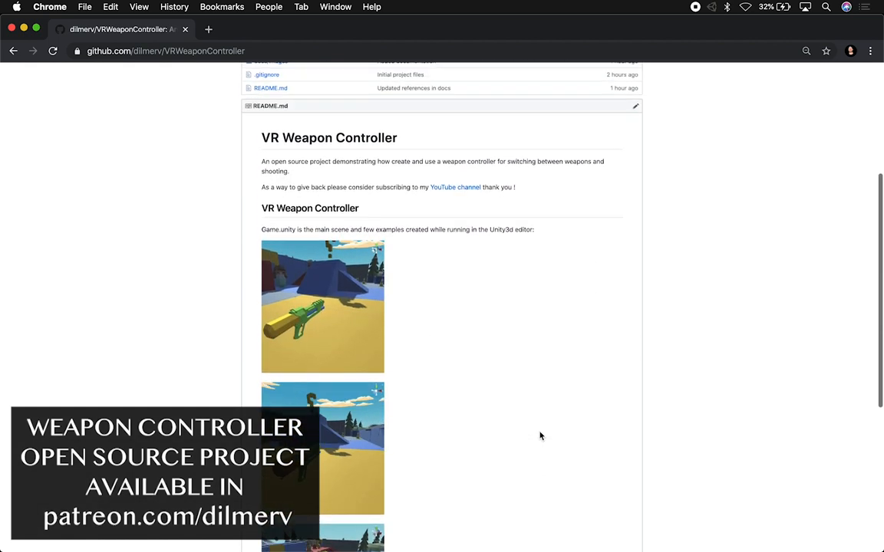
scroll("up", 3)
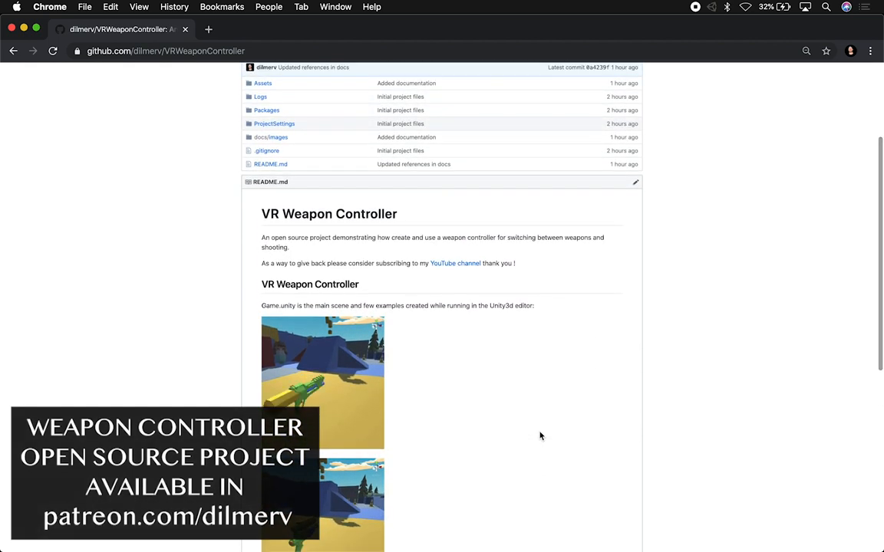
scroll("up", 3)
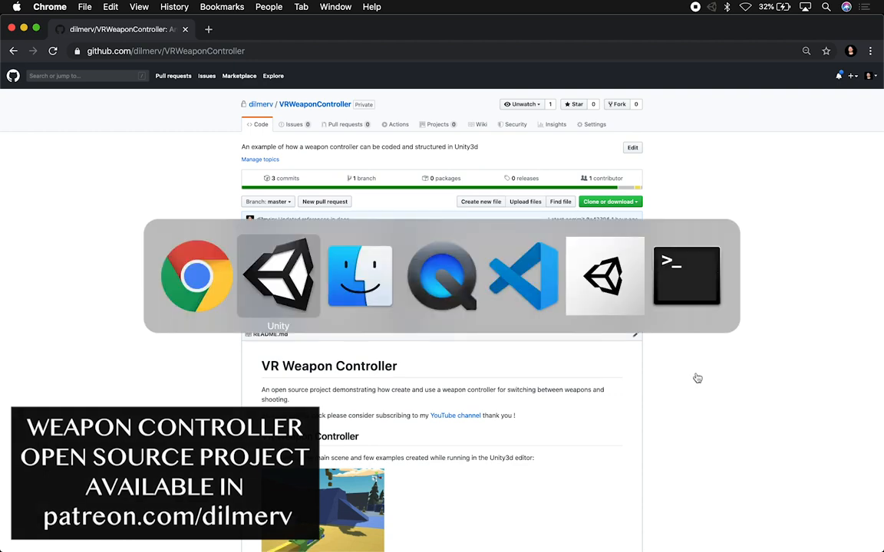
left_click(278, 276)
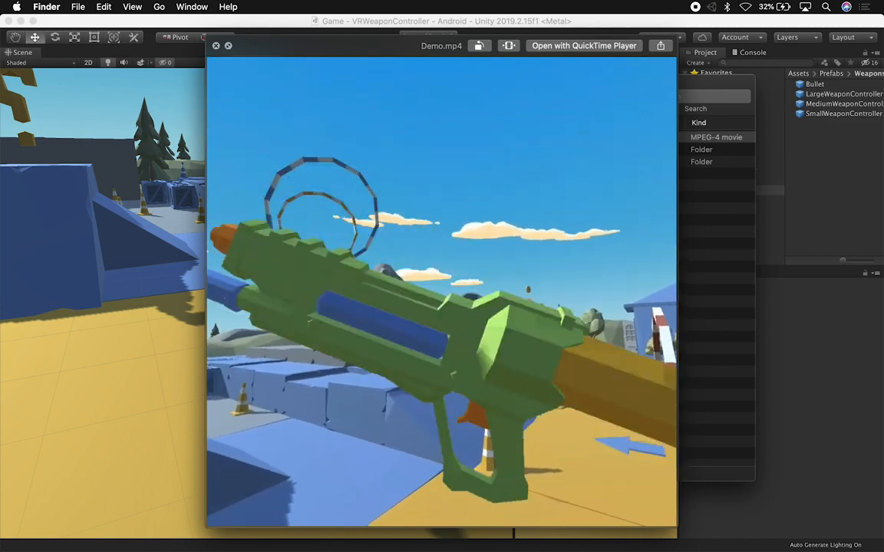
left_click(441, 291)
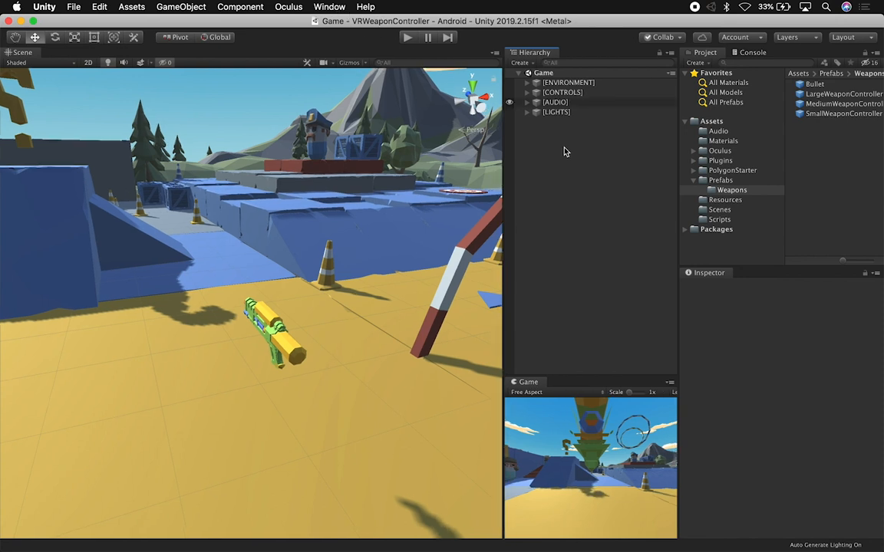
Show the Scenes folder with the Game scene in the Project window.
left_click(719, 209)
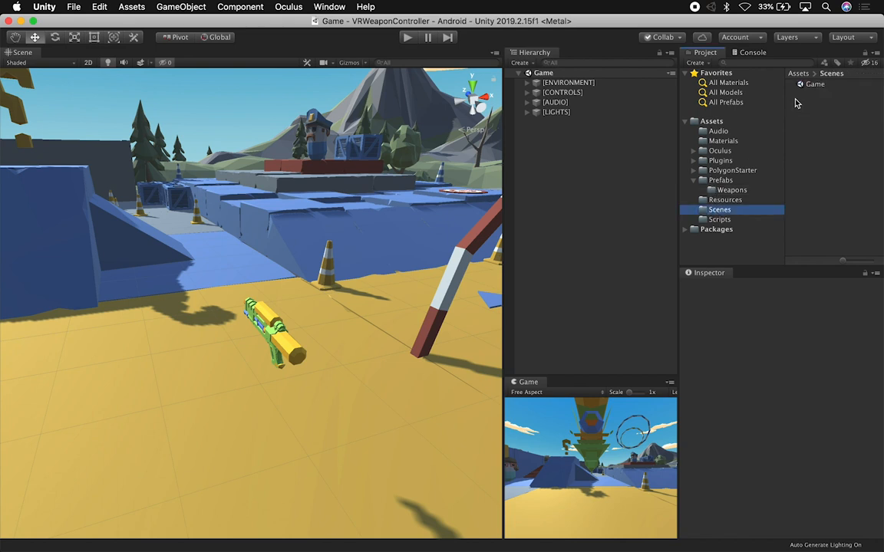
mouse_move(562, 433)
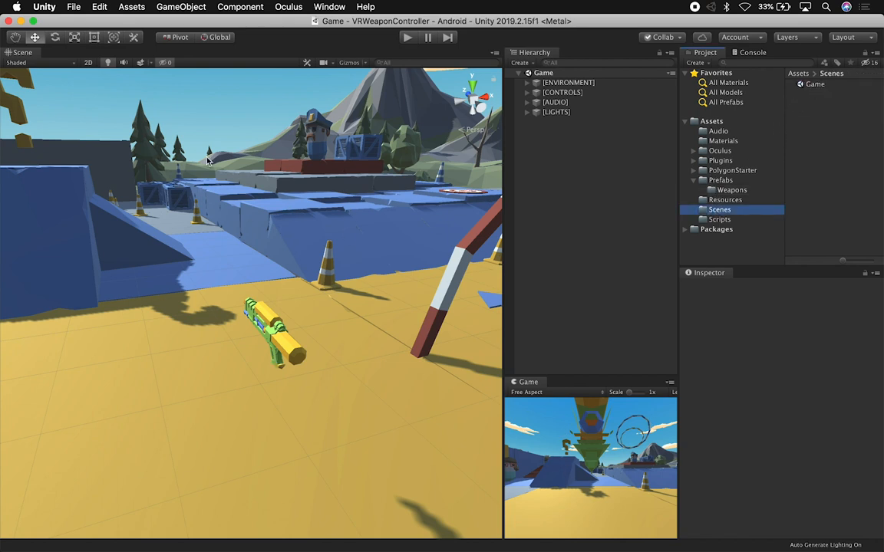
mouse_move(398, 53)
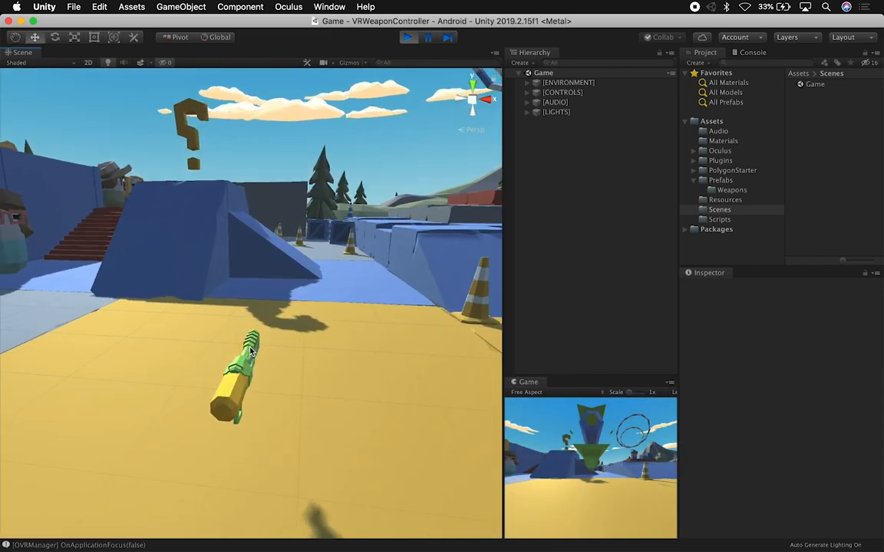
Expand the hierarchy to RightHandAnchor's weapon controllers and switch to the medium water gun.
left_click(634, 239)
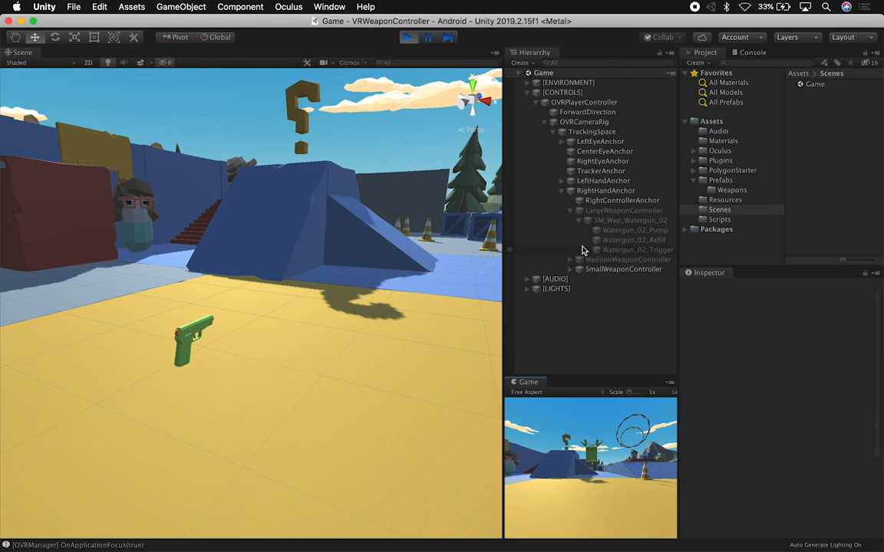
left_click(570, 210)
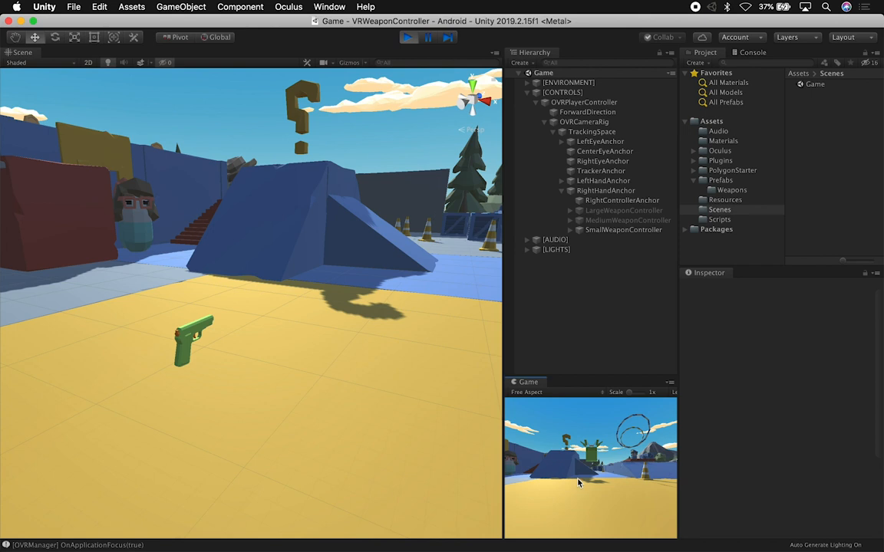
mouse_move(621, 272)
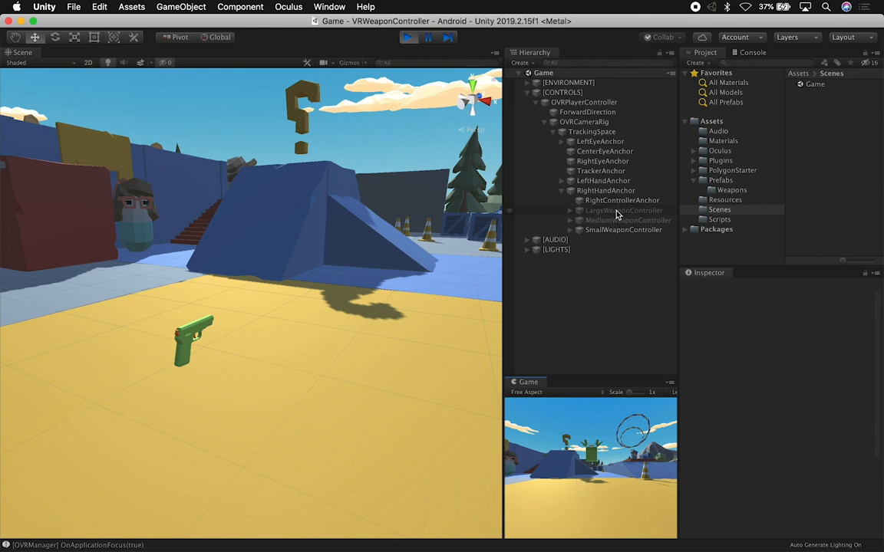
left_click(623, 210)
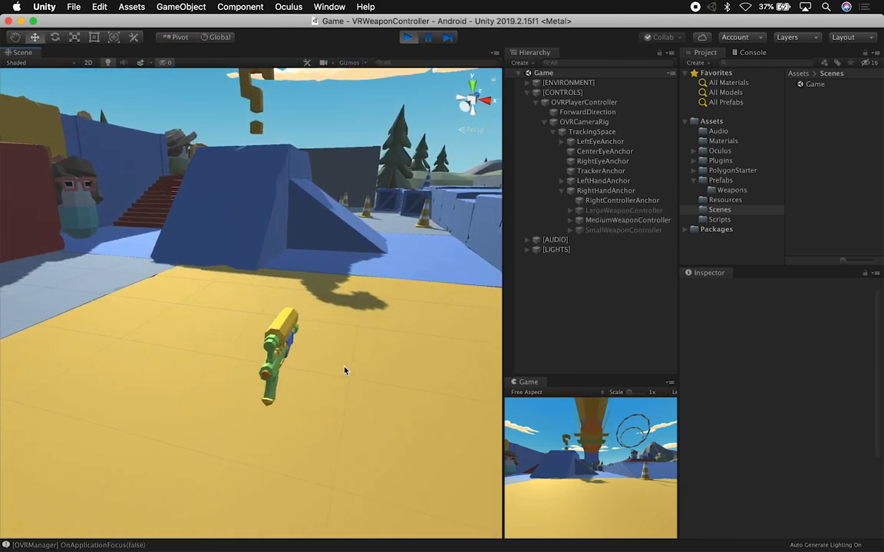
left_click_drag(344, 372, 293, 353)
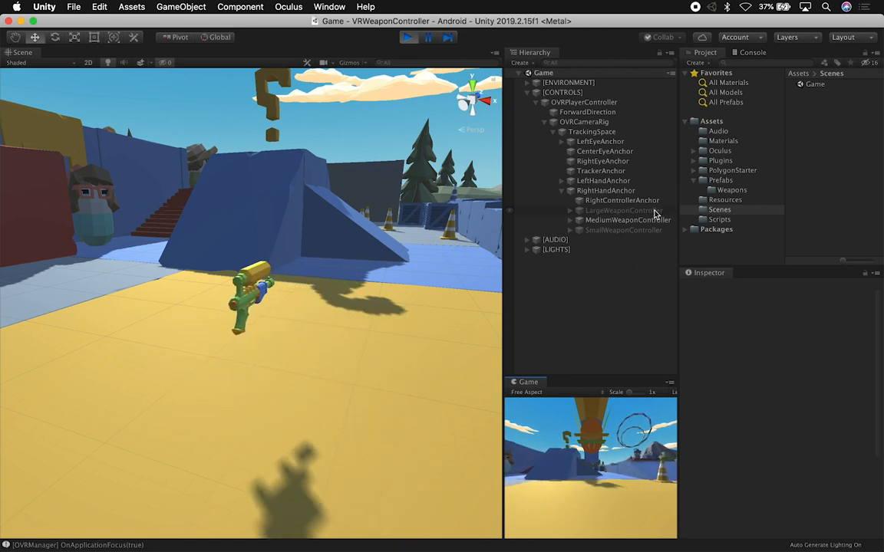
mouse_move(257, 412)
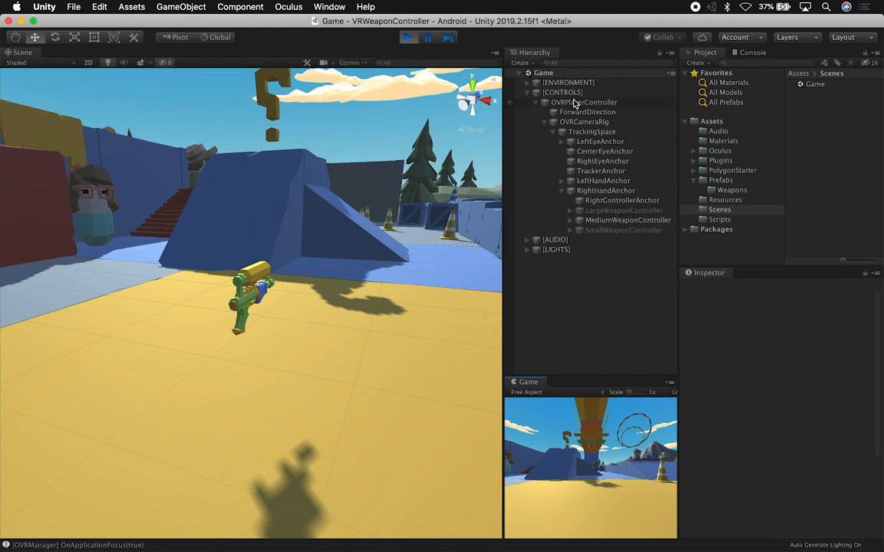
mouse_move(579, 105)
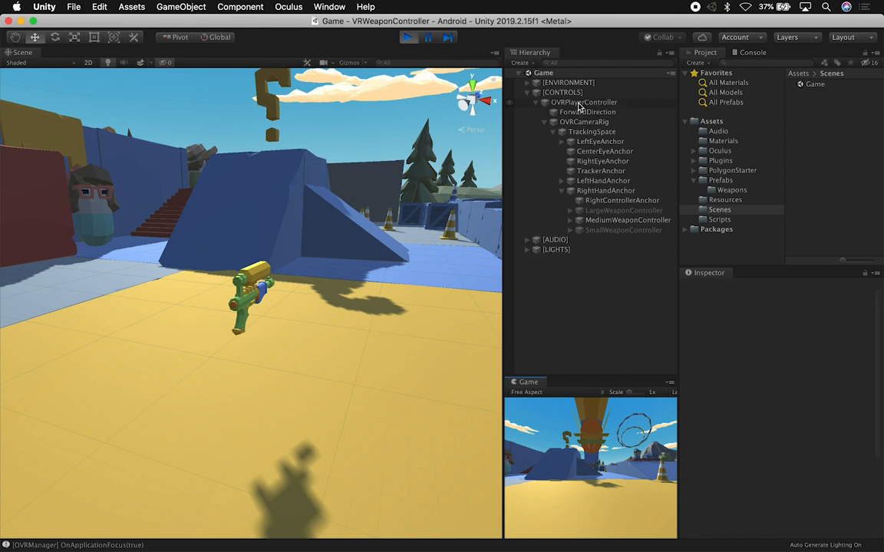
Set OVRPlayerController's Character Controller radius to 1.2.
left_click(582, 102)
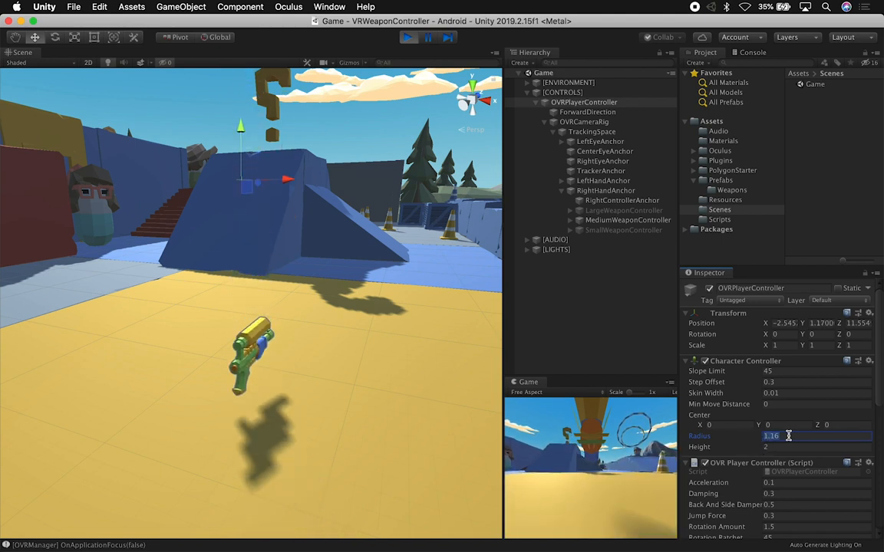
type("1.2")
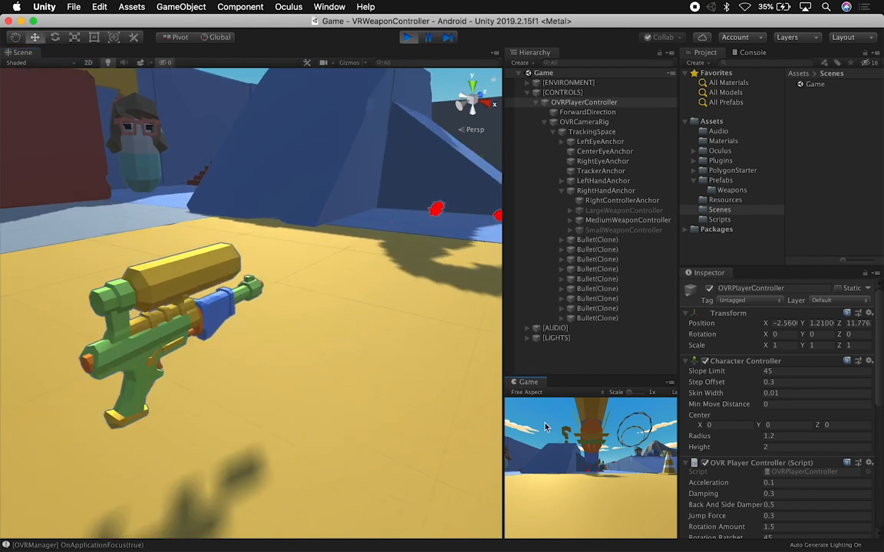
Exit play mode and open the LargeWeaponController prefab in Prefab Mode.
left_click(408, 37)
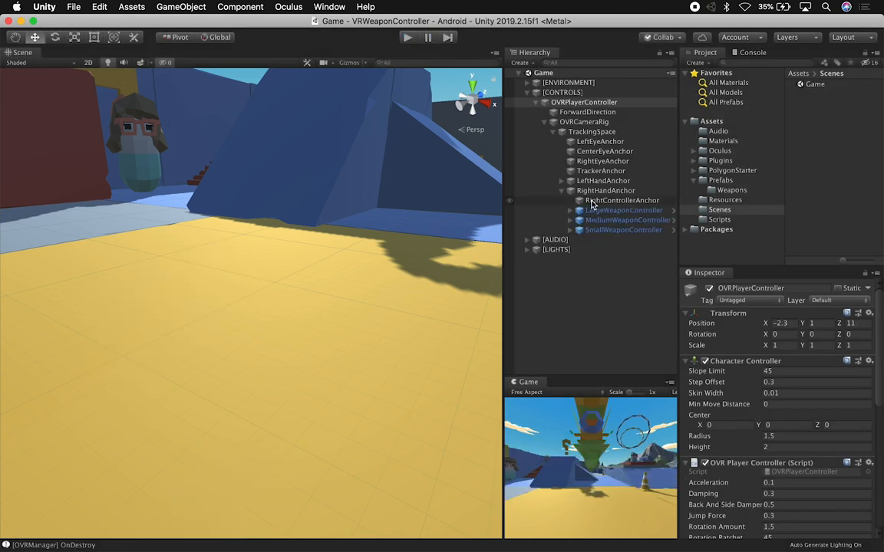
left_click(624, 210)
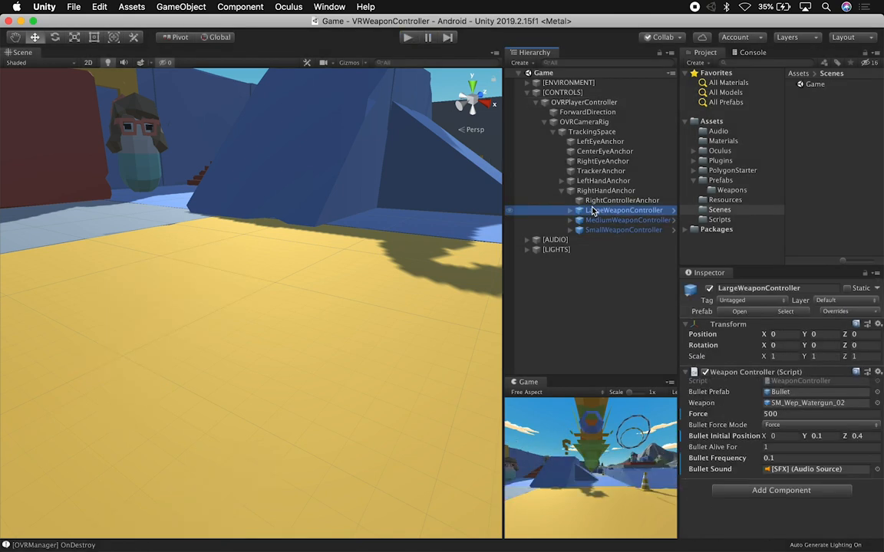
mouse_move(603, 213)
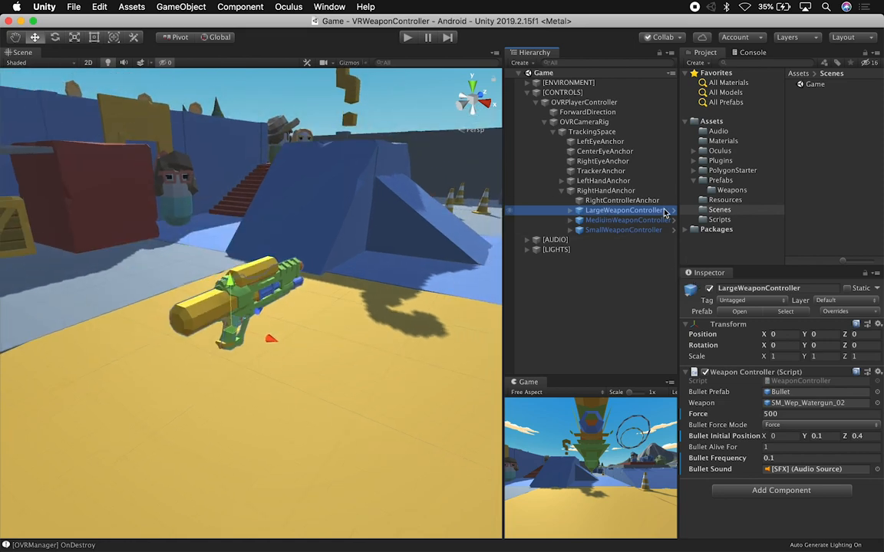
double_click(623, 210)
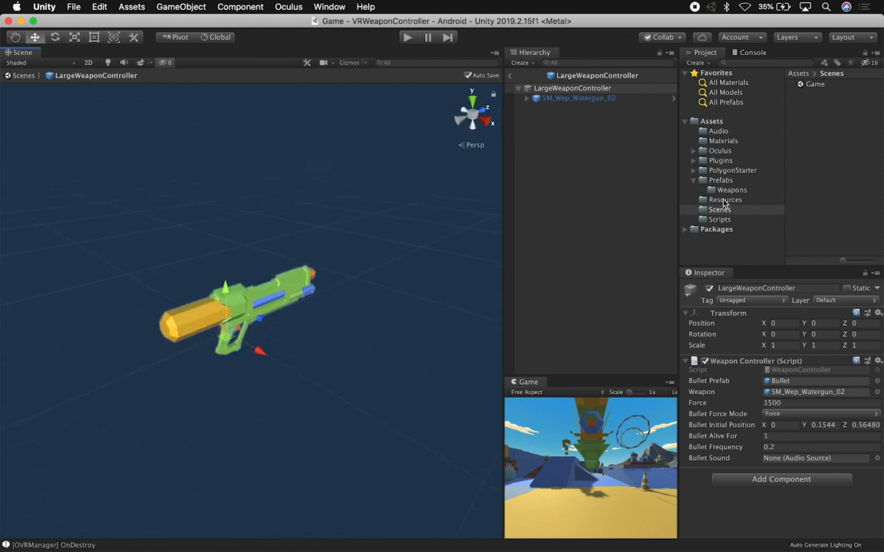
Open the Prefabs > Weapons folder listing Bullet and the three weapon controller prefabs.
left_click(731, 190)
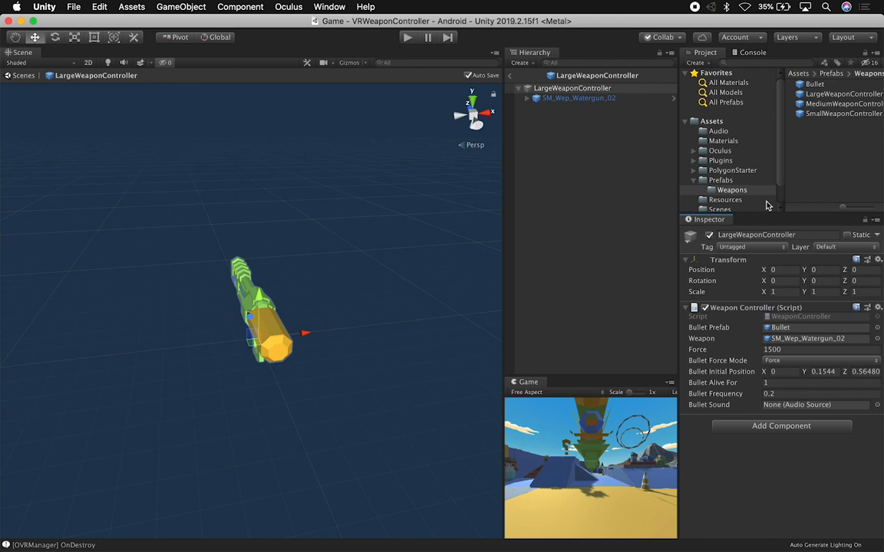
mouse_move(744, 263)
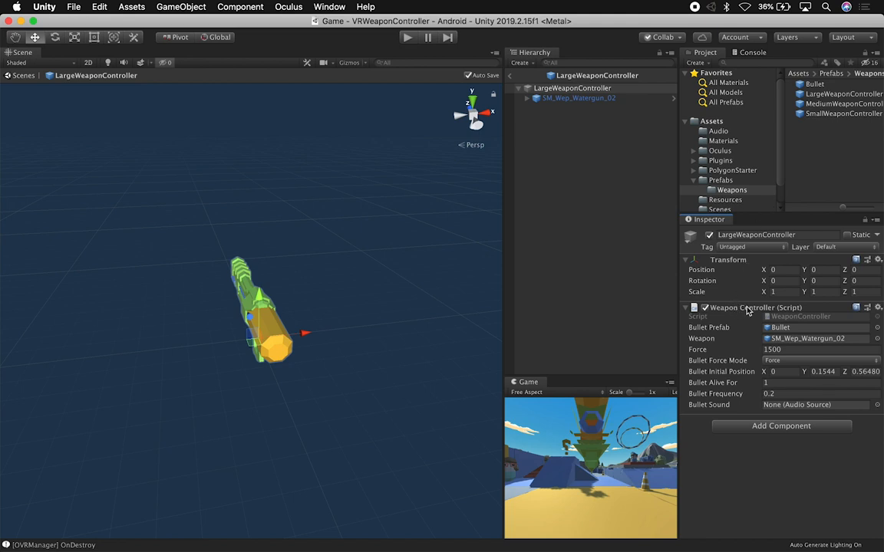
mouse_move(782, 330)
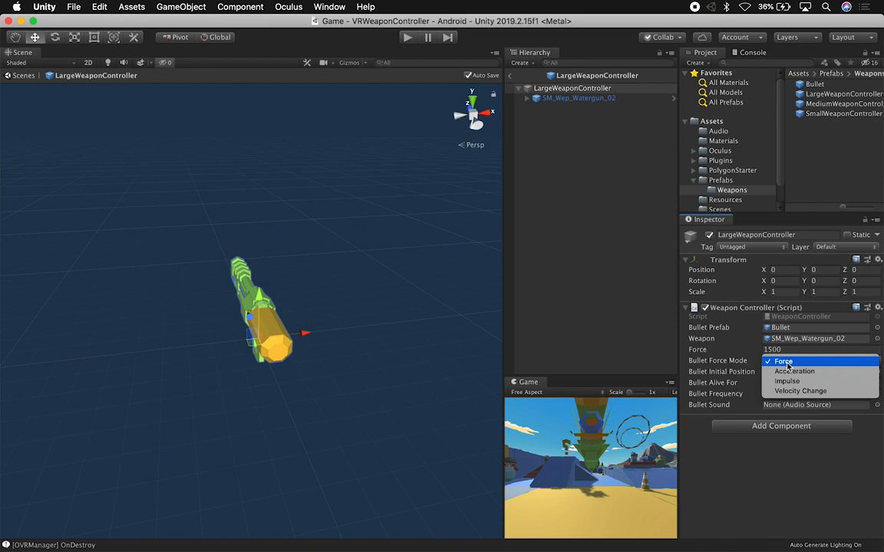
mouse_move(794, 371)
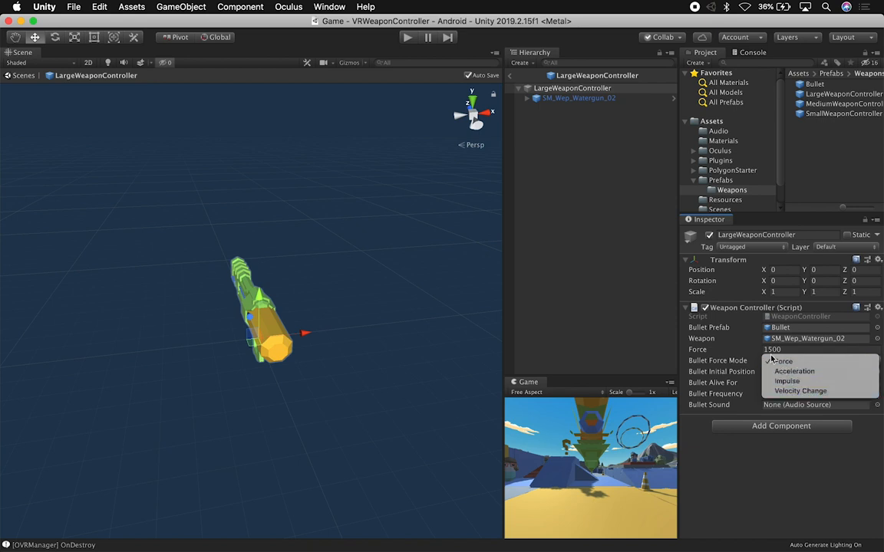
Keep the large weapon's force mode as Force and select the SmallWeaponController prefab.
left_click(780, 361)
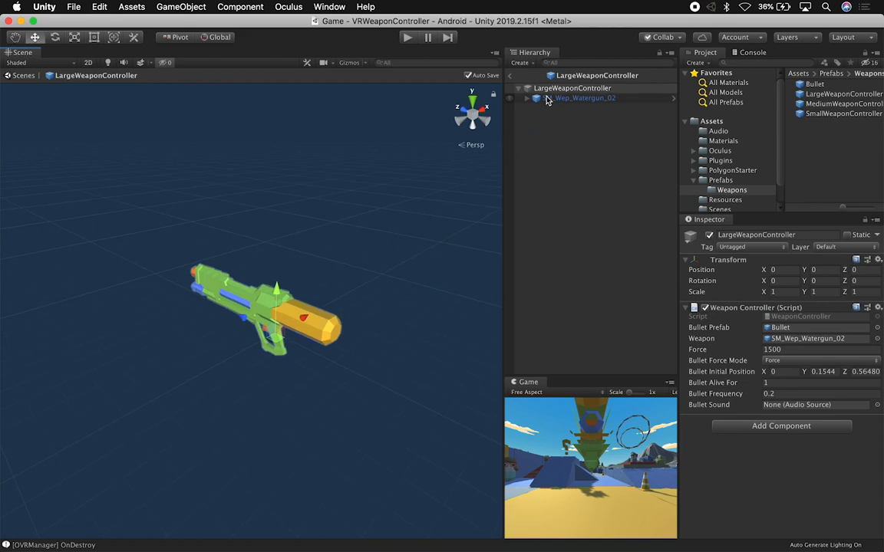
mouse_move(583, 100)
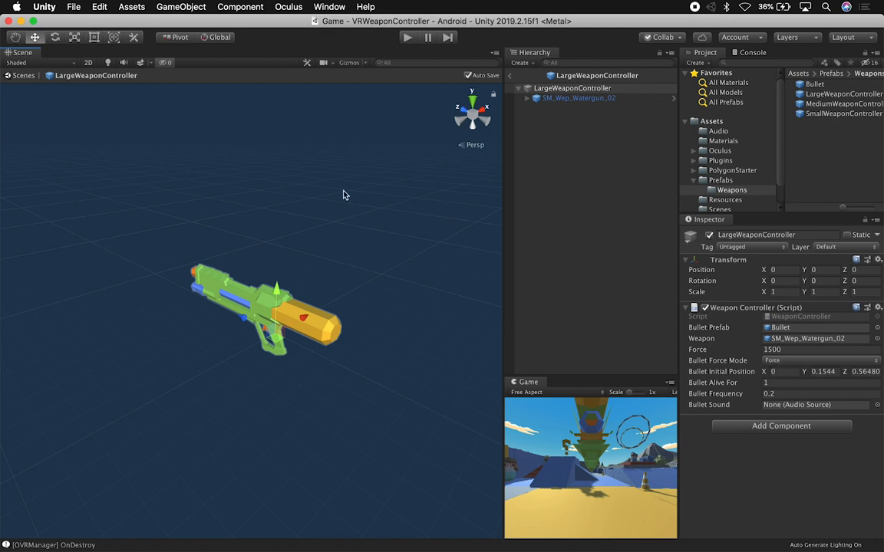
mouse_move(270, 317)
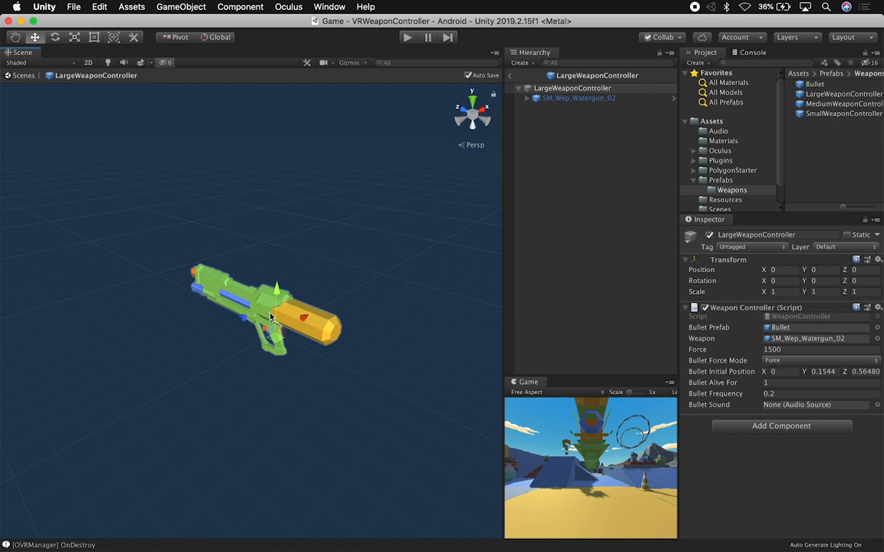
mouse_move(193, 273)
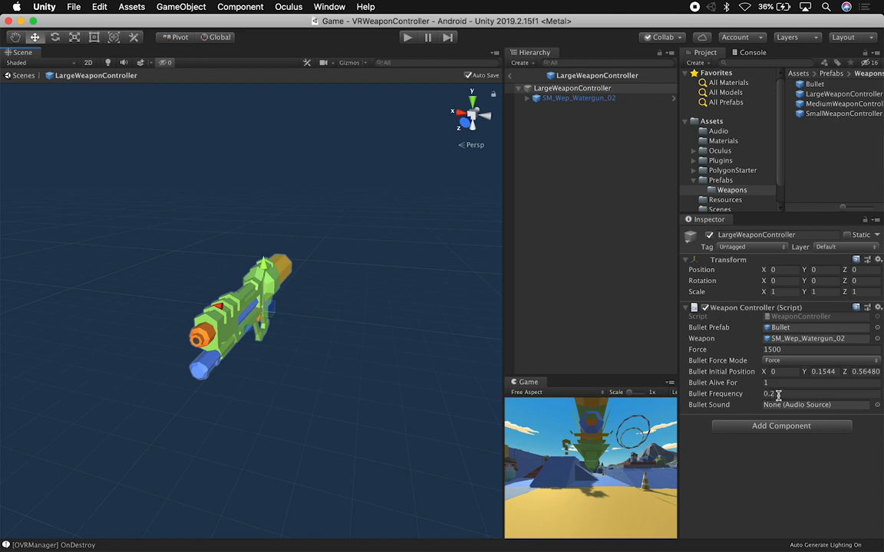
mouse_move(759, 413)
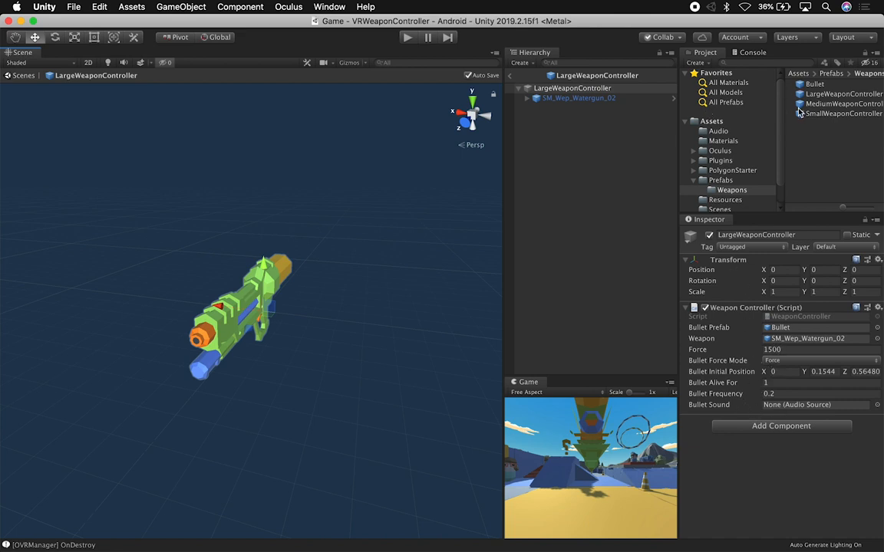
left_click(843, 114)
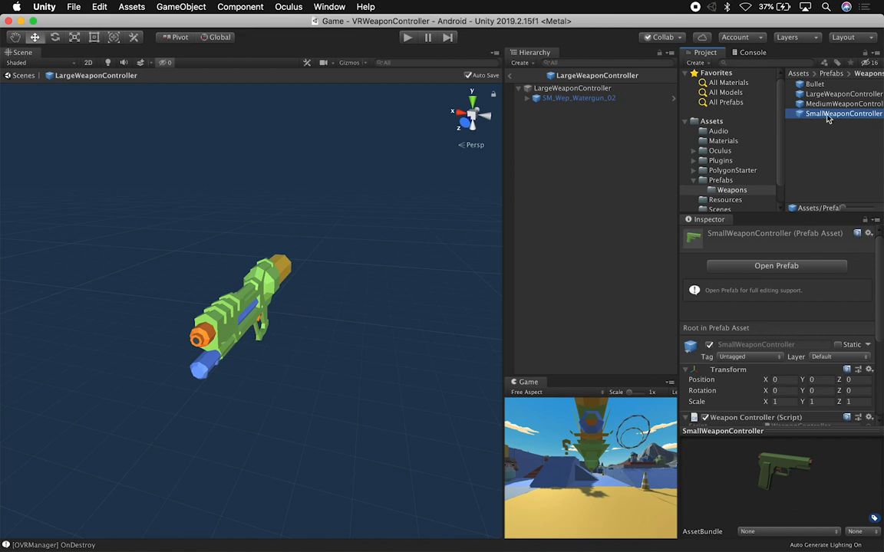
Assign Bullet as SmallWeaponController's bullet prefab and open MediumWeaponController for editing.
double_click(843, 114)
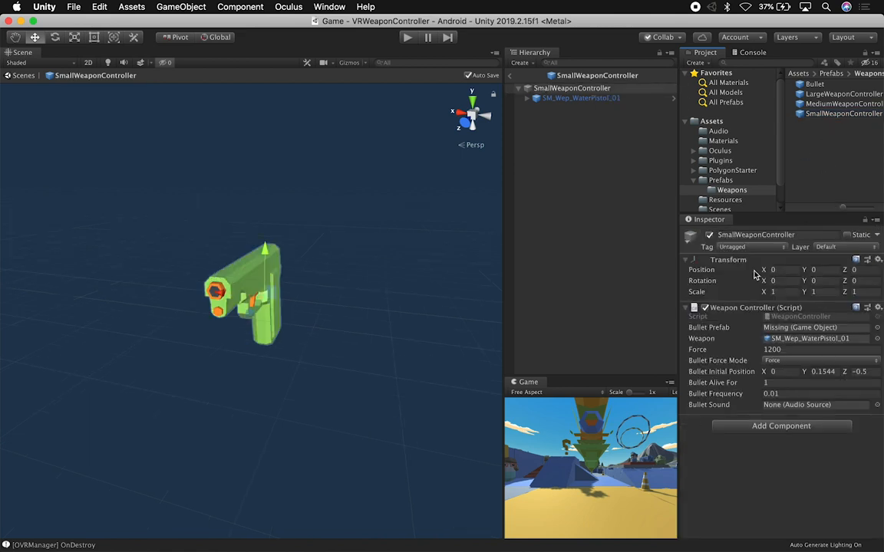
mouse_move(720, 397)
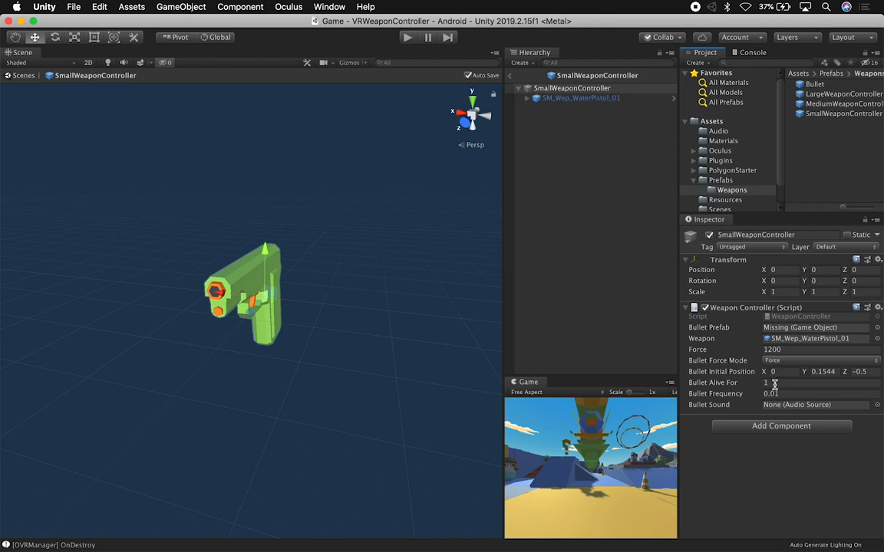
mouse_move(771, 328)
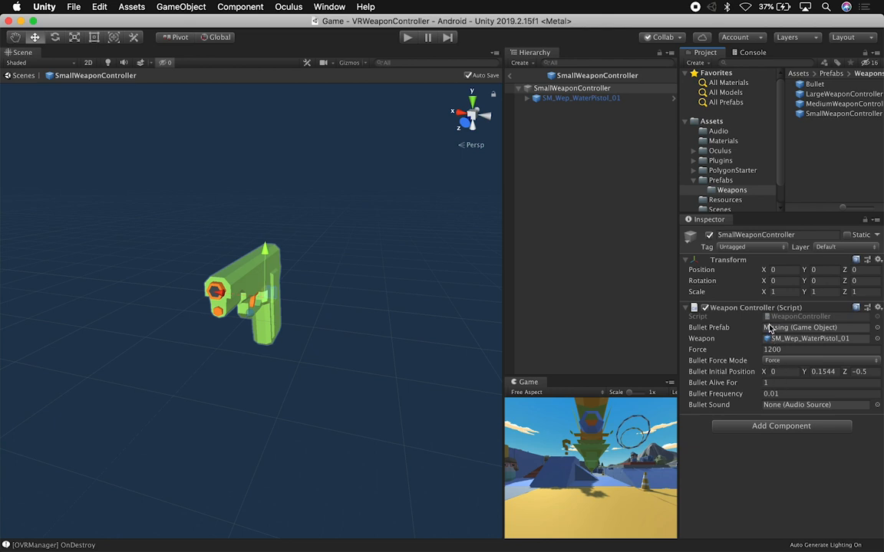
mouse_move(627, 142)
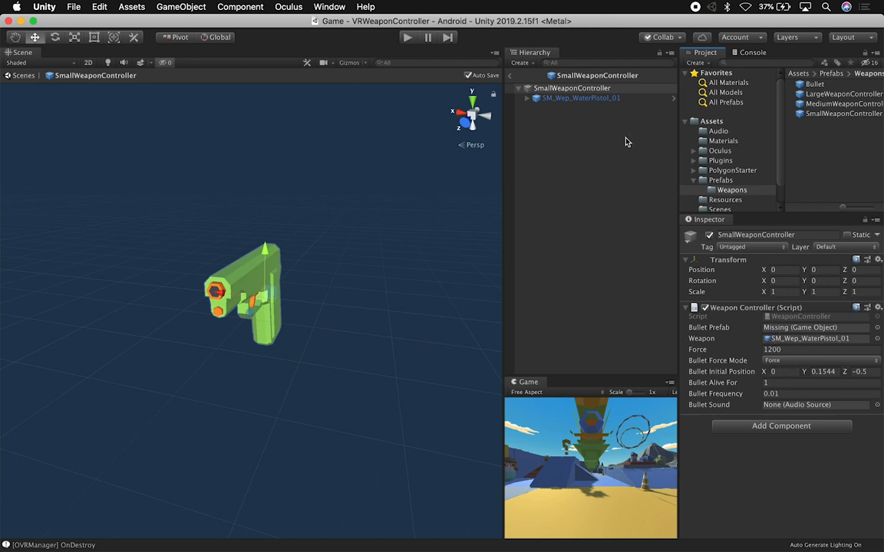
mouse_move(721, 212)
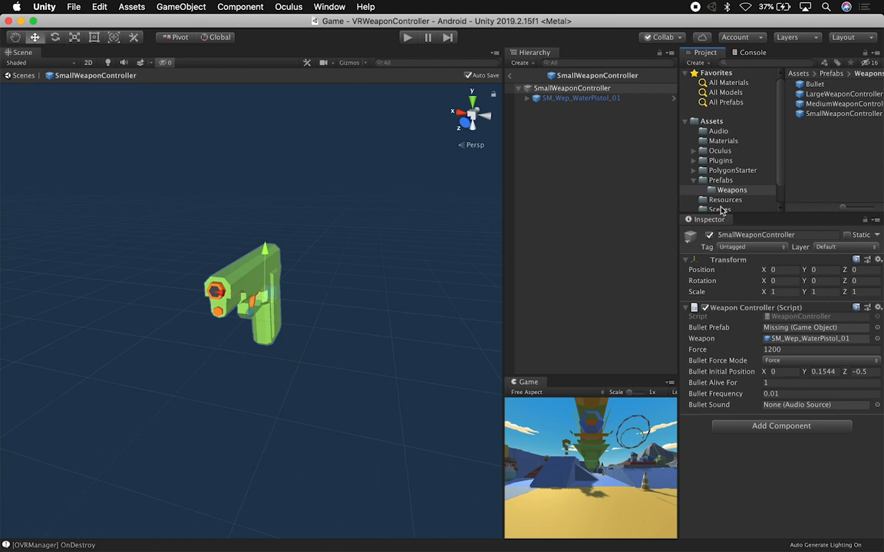
mouse_move(780, 284)
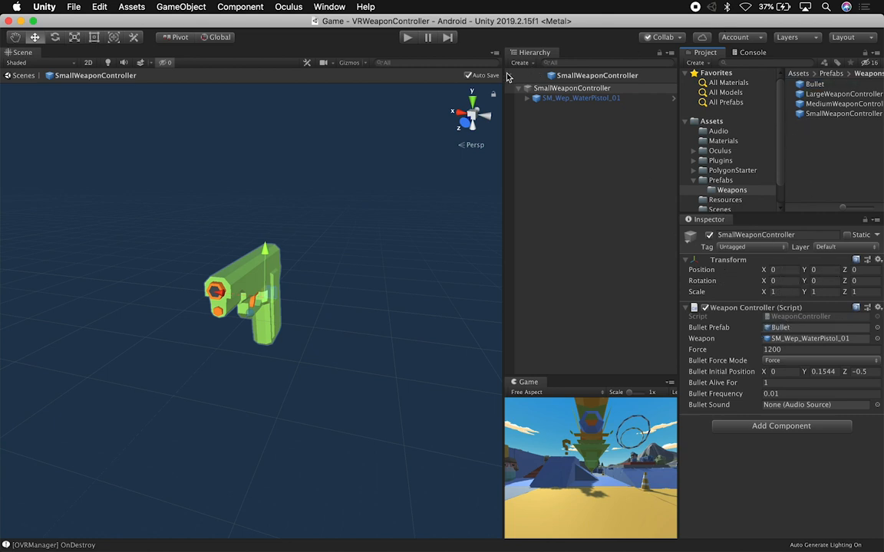
left_click(629, 220)
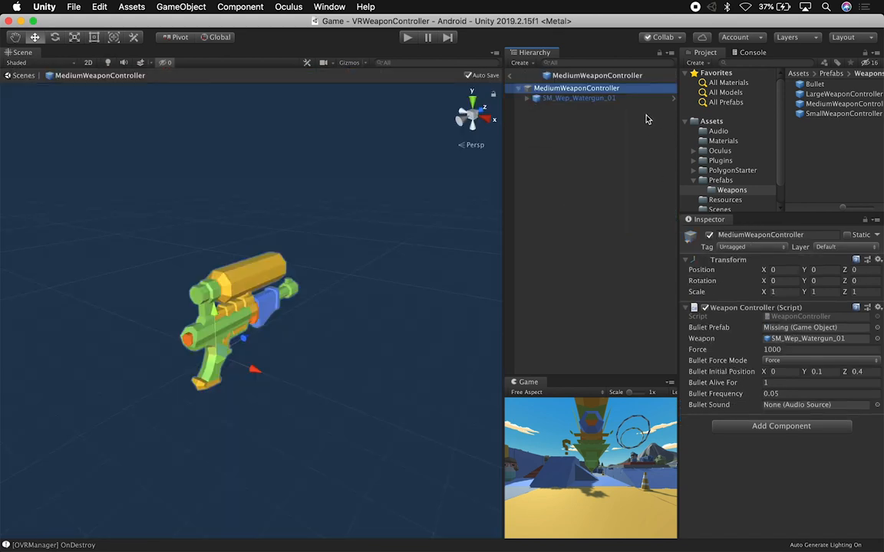
Back in the Game scene, check the Small and Large weapon controllers under RightHandAnchor.
scroll("down", 3)
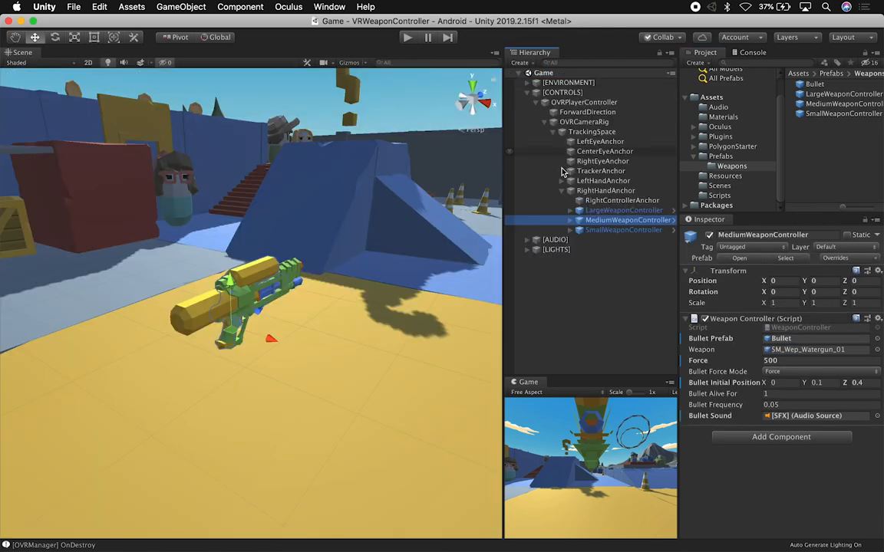
left_click(623, 229)
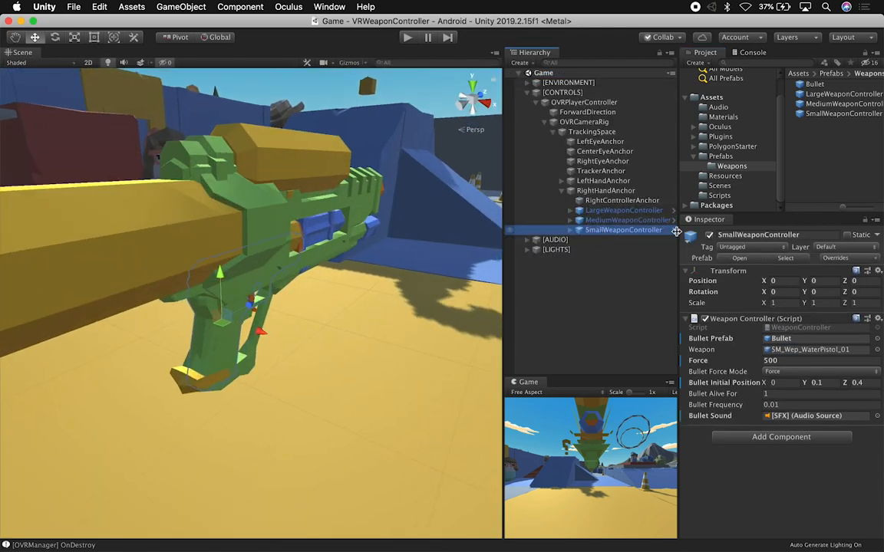
double_click(844, 114)
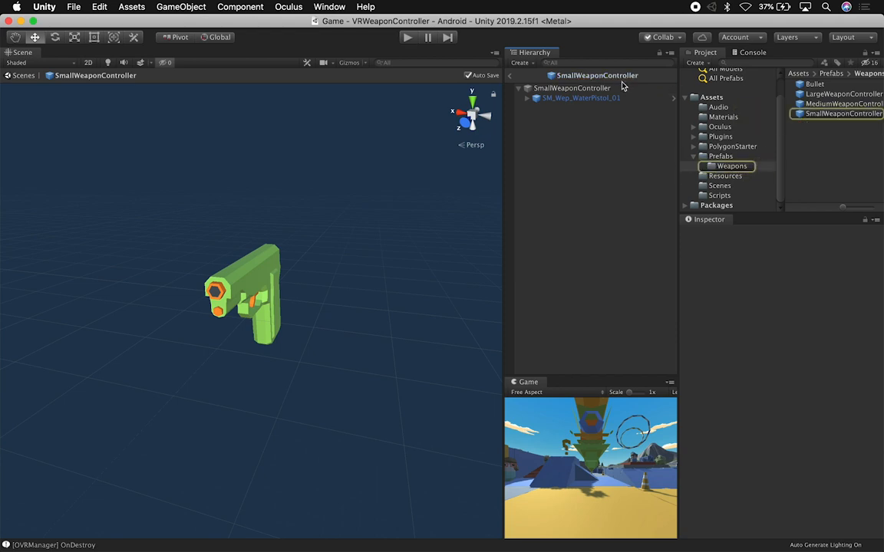
left_click(572, 87)
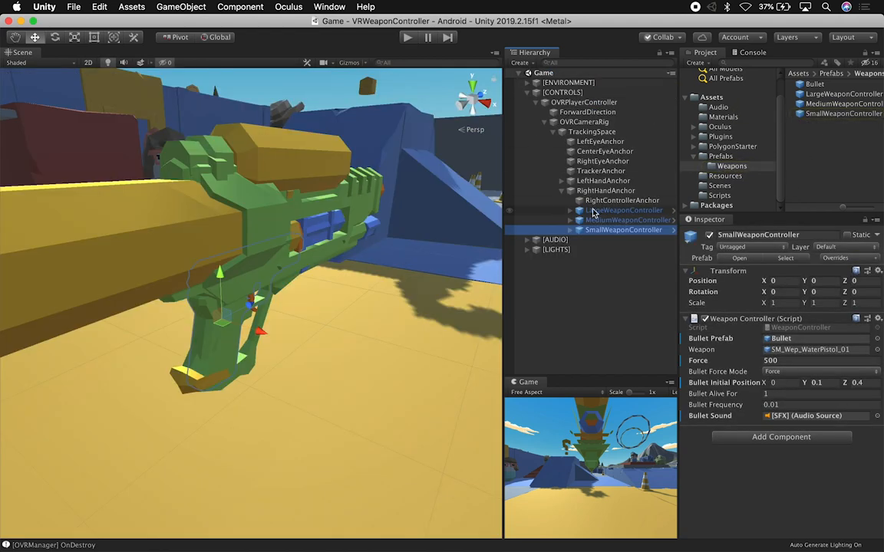
left_click(623, 210)
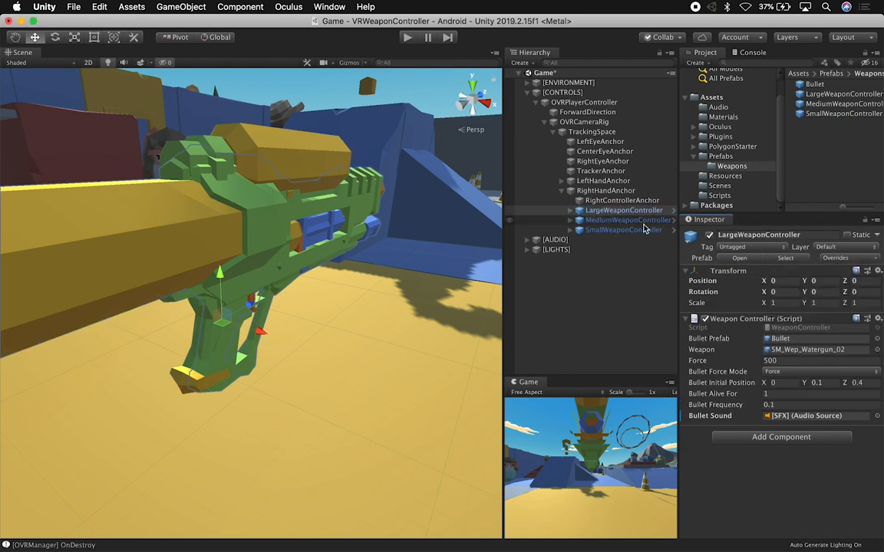
Apply MediumWeaponController's scene overrides to its prefab with Apply All.
left_click(628, 220)
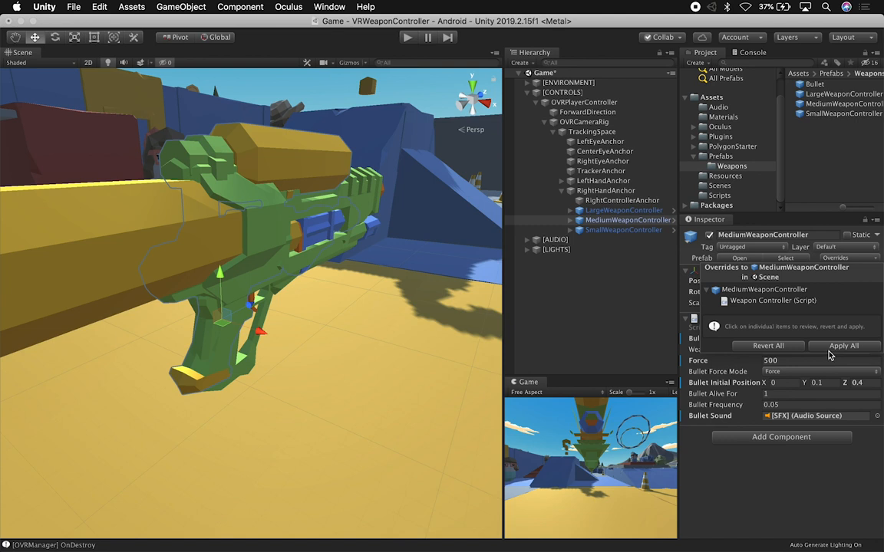
left_click(623, 229)
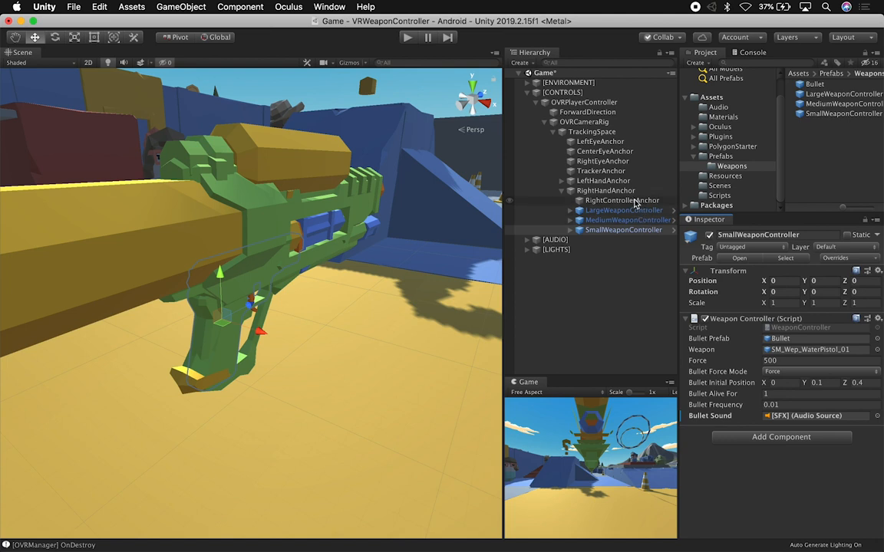
mouse_move(633, 201)
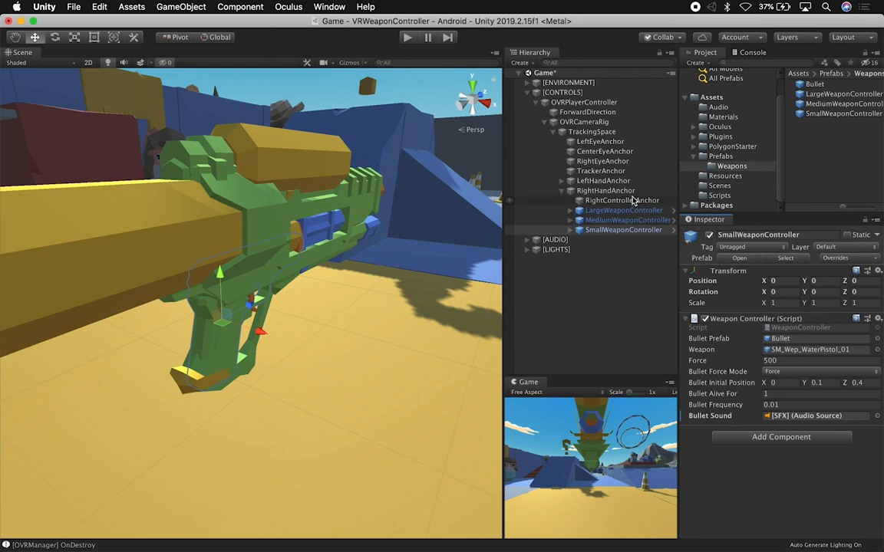
Select RightHandAnchor to show its Weapon Controller Manager script component.
left_click(621, 200)
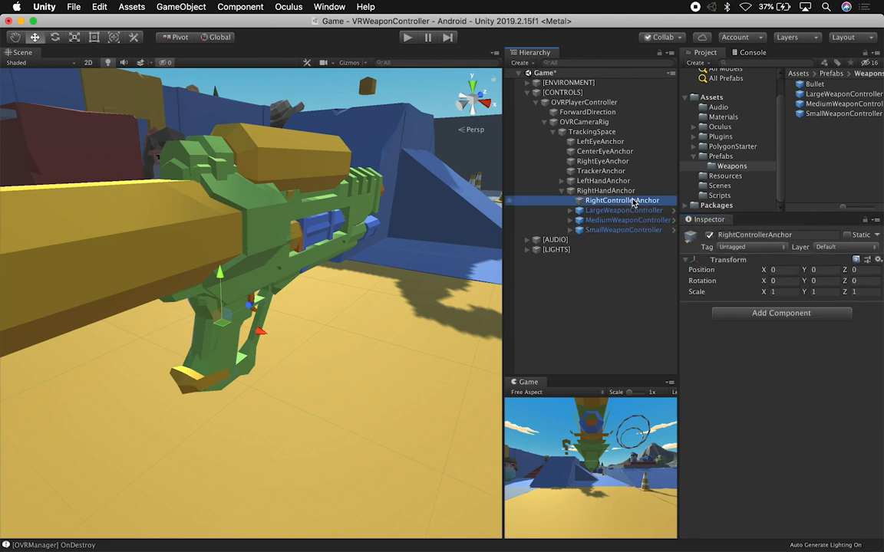
left_click(605, 190)
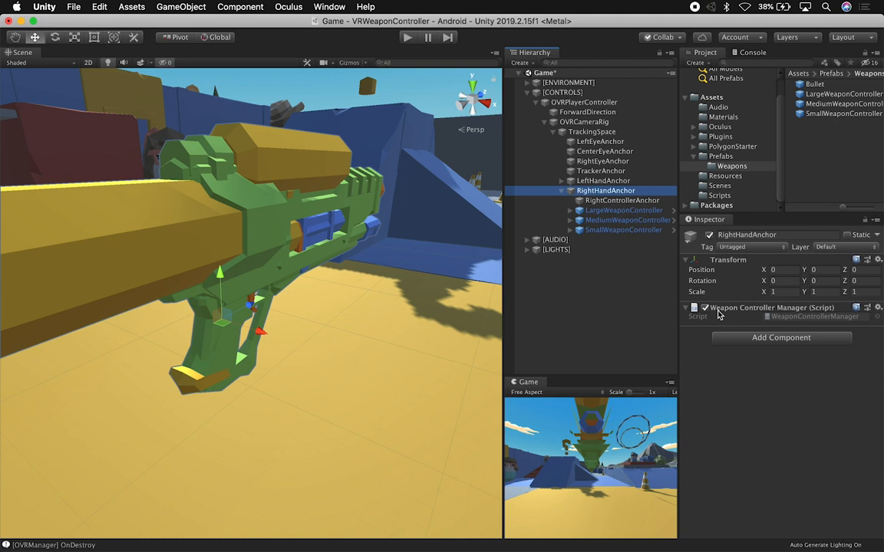
mouse_move(727, 313)
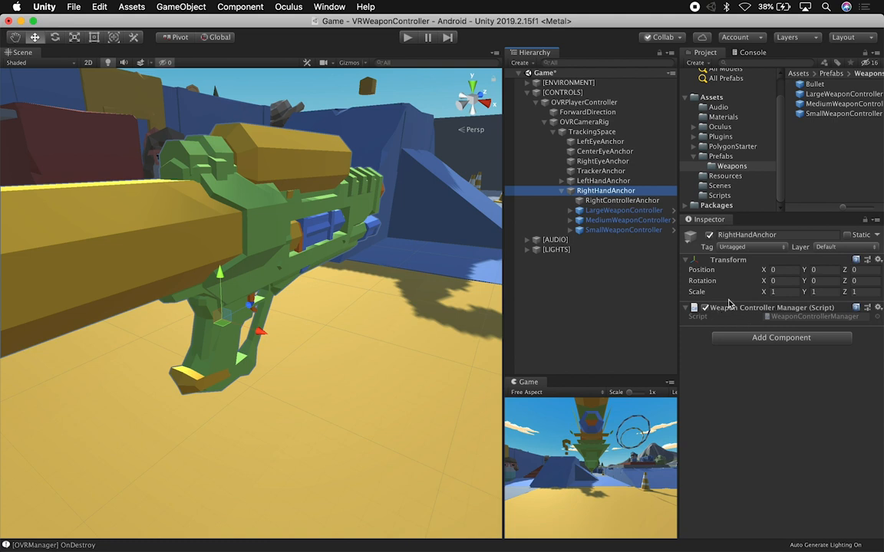
mouse_move(691, 289)
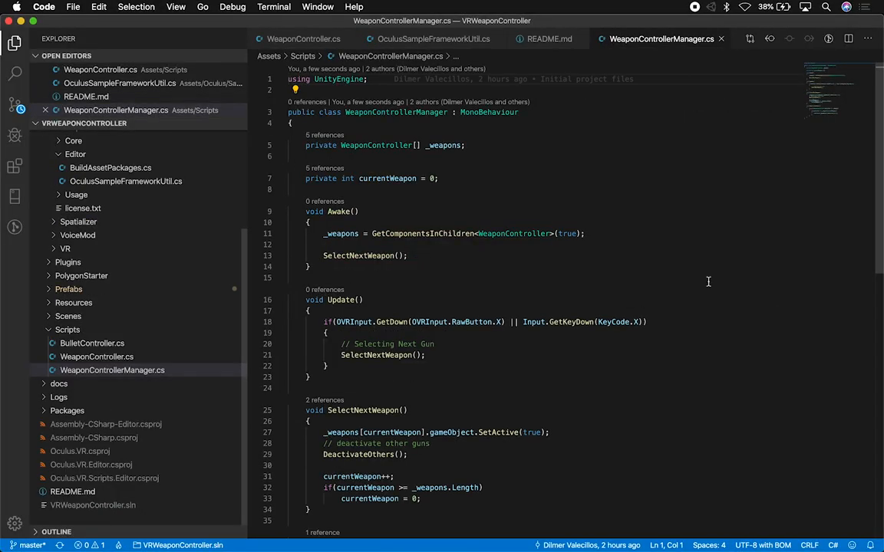
double_click(376, 145)
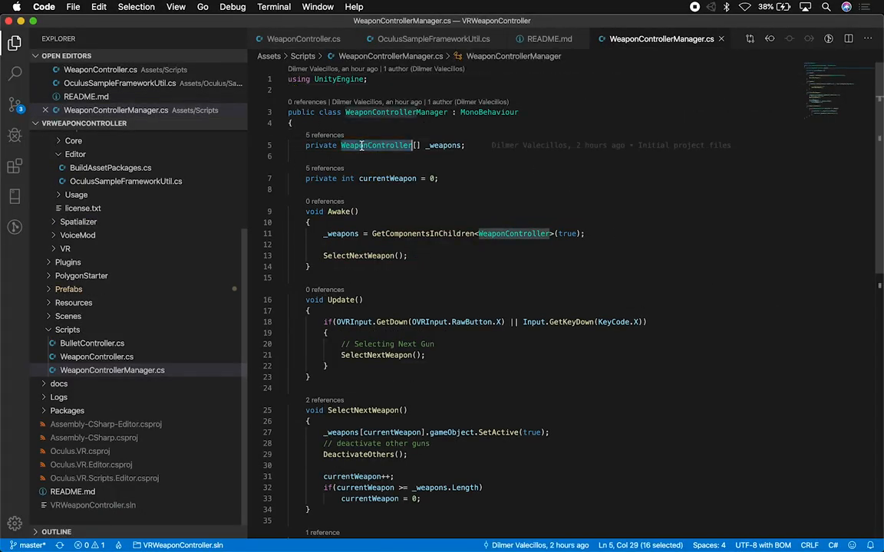
mouse_move(366, 146)
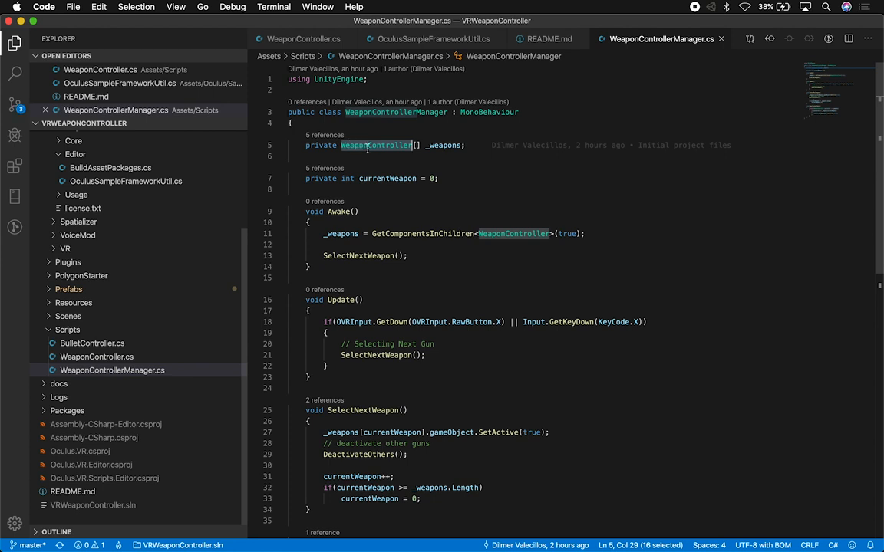
mouse_move(430, 145)
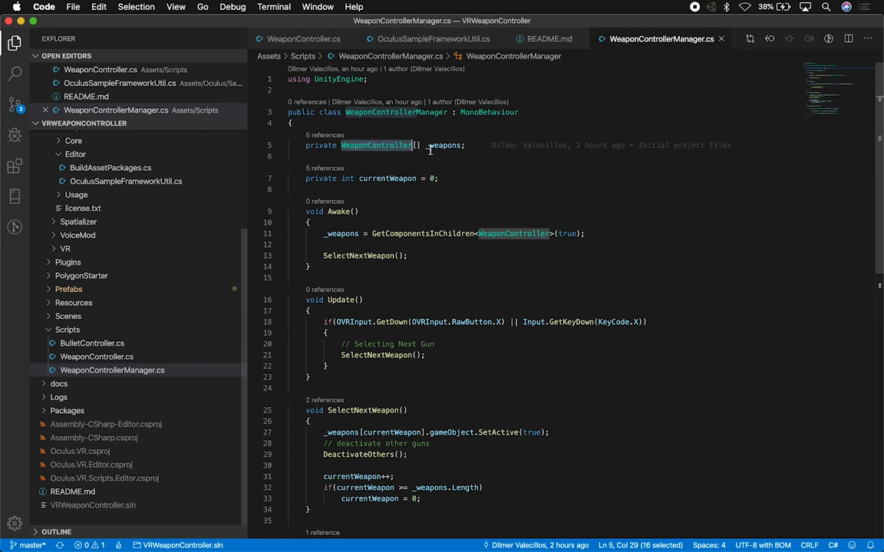
left_click(383, 178)
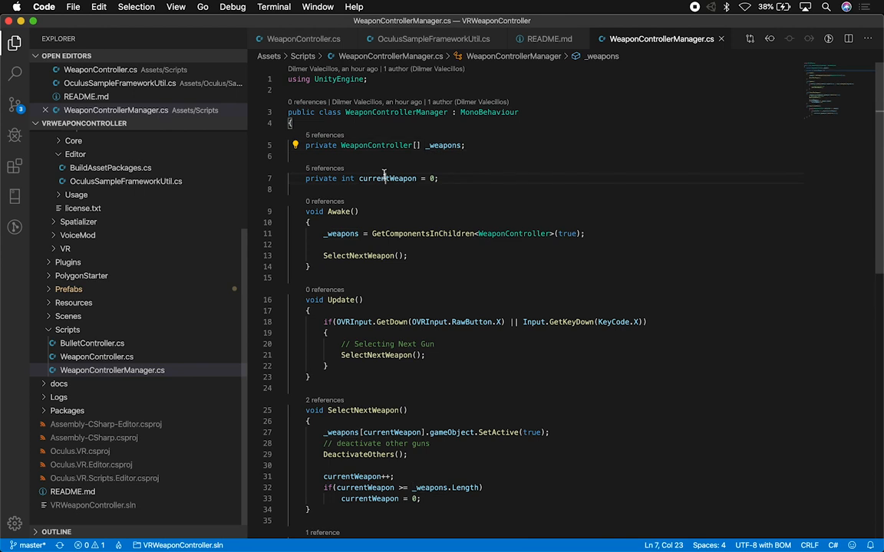
double_click(387, 178)
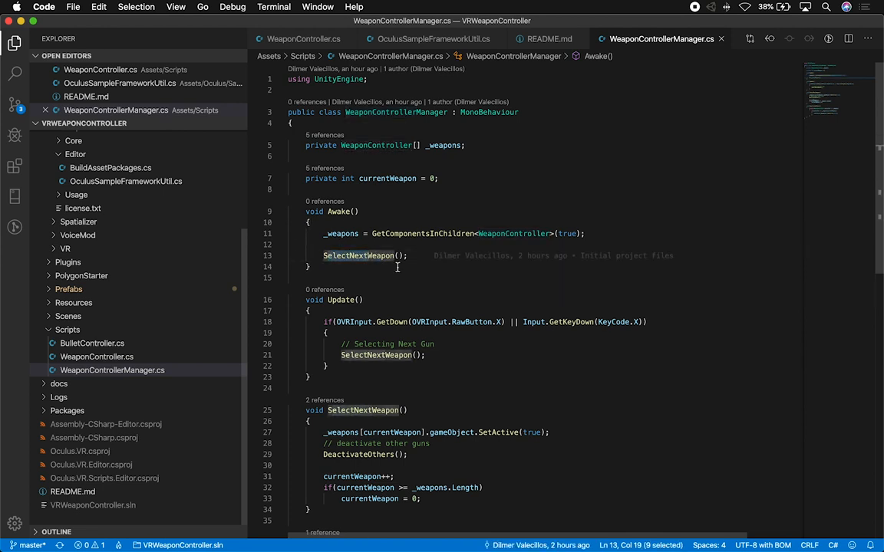
scroll("down", 3)
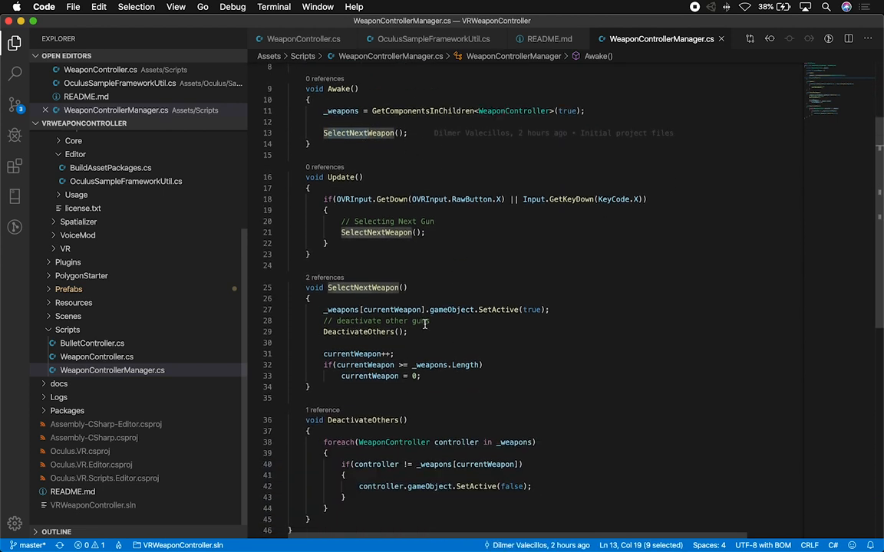
double_click(393, 309)
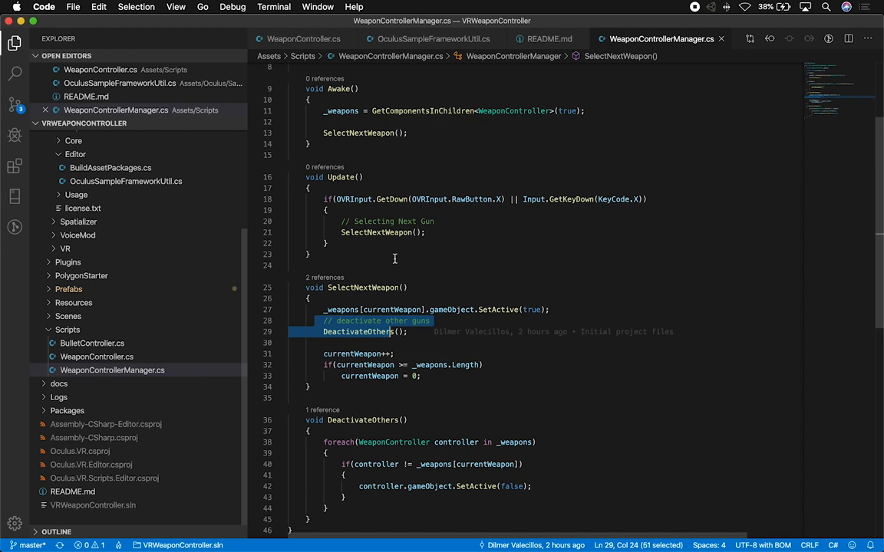
mouse_move(479, 197)
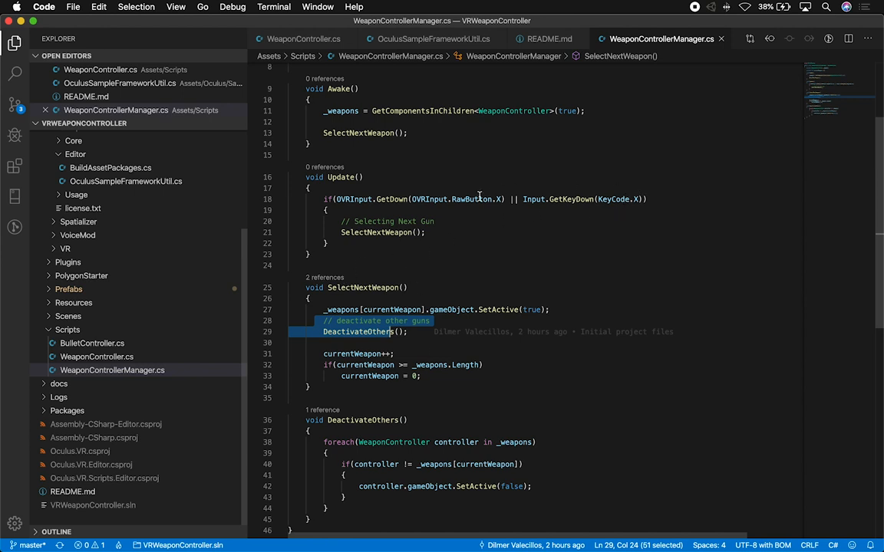
mouse_move(491, 204)
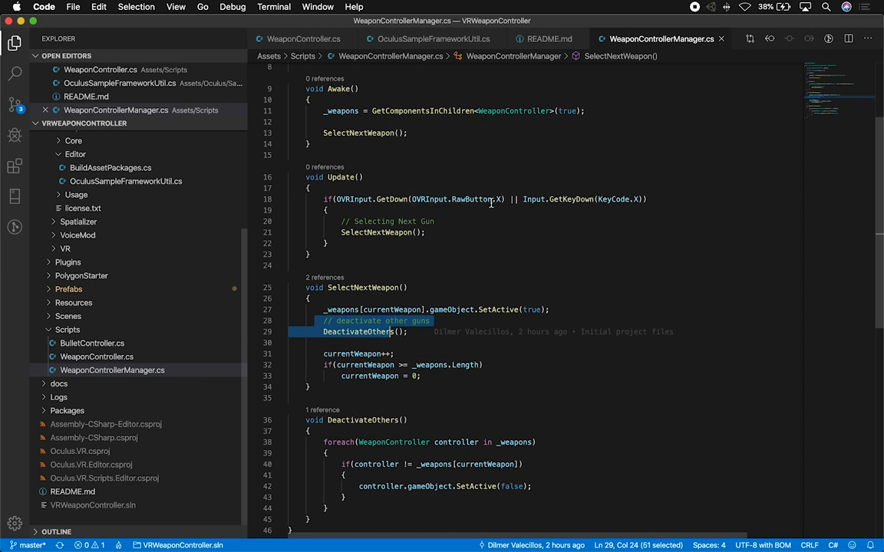
mouse_move(352, 198)
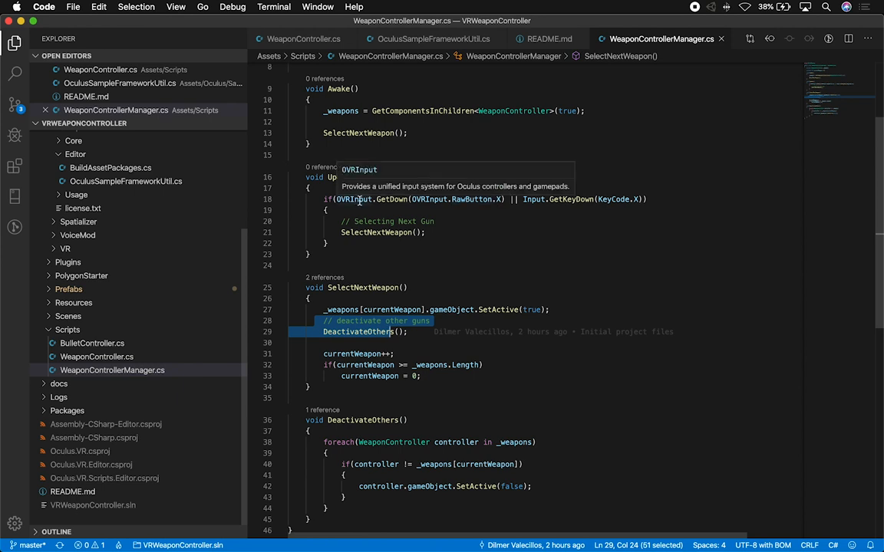
mouse_move(399, 367)
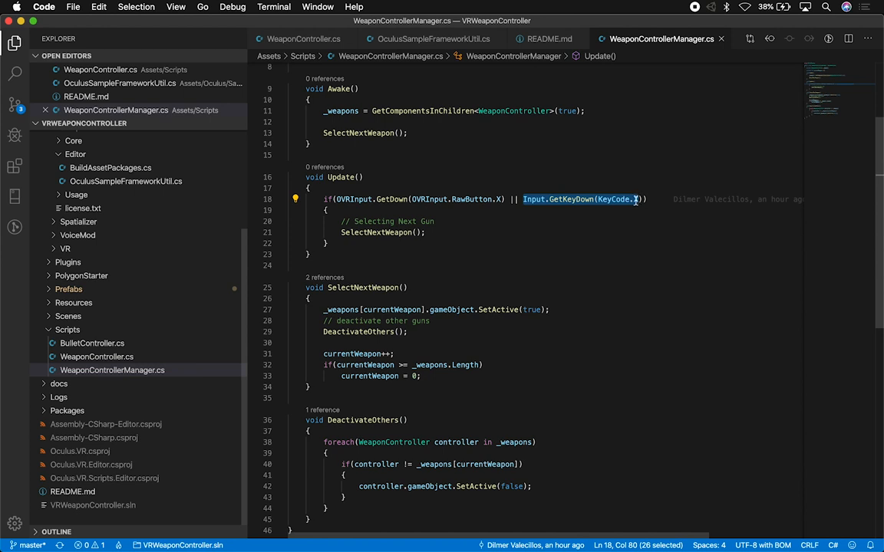
scroll("down", 3)
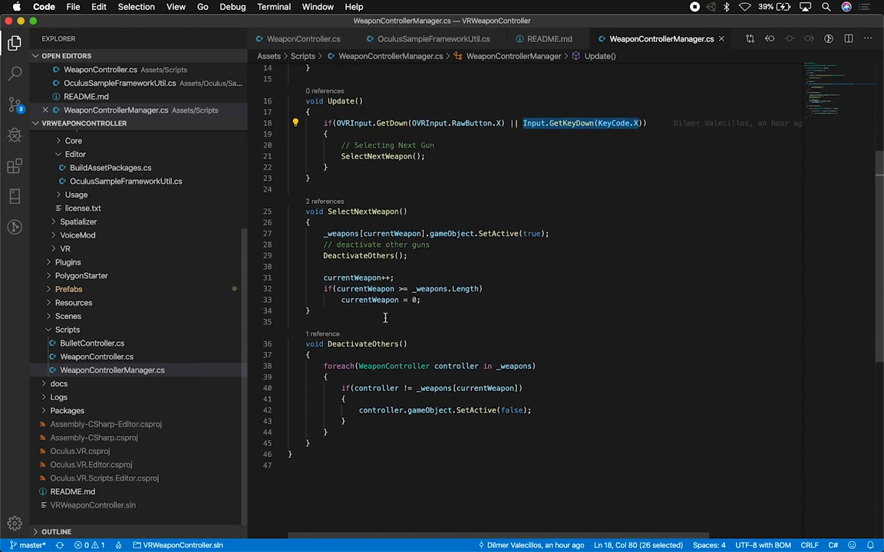
left_click(339, 288)
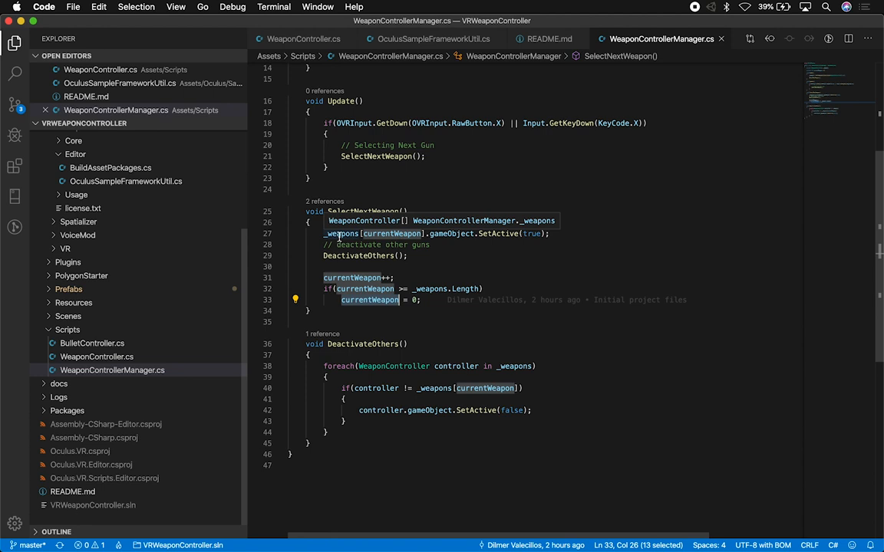
mouse_move(345, 322)
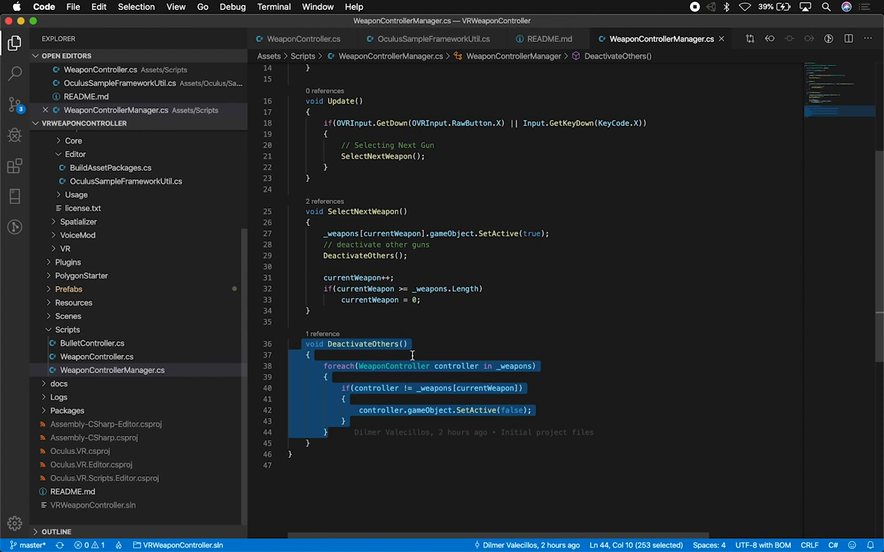
mouse_move(491, 281)
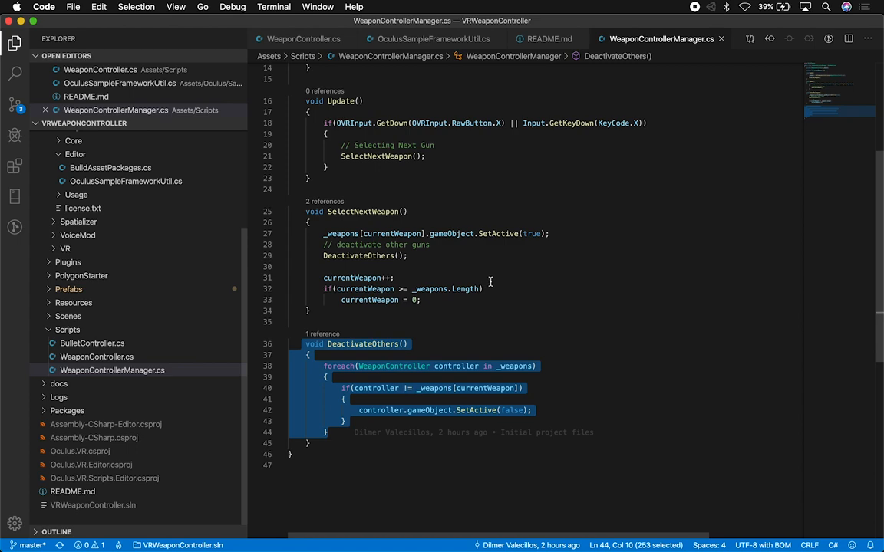
scroll("up", 3)
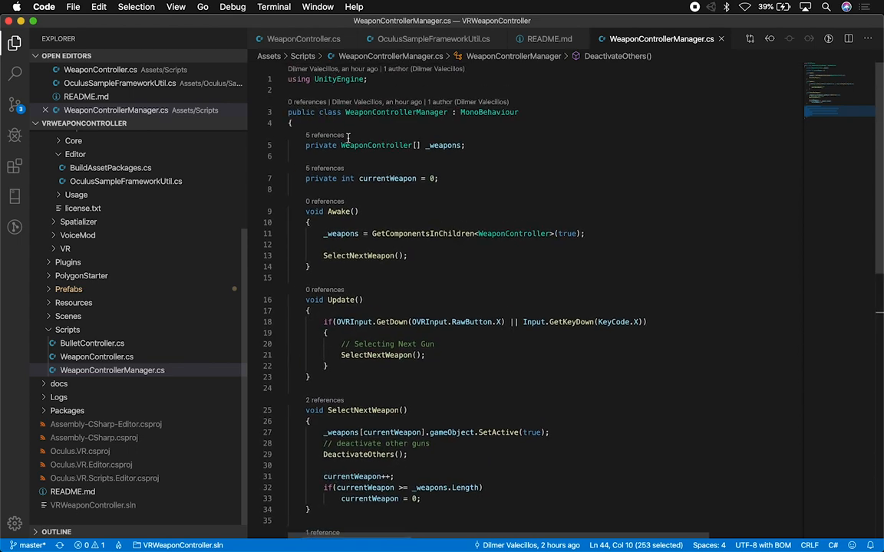
mouse_move(376, 145)
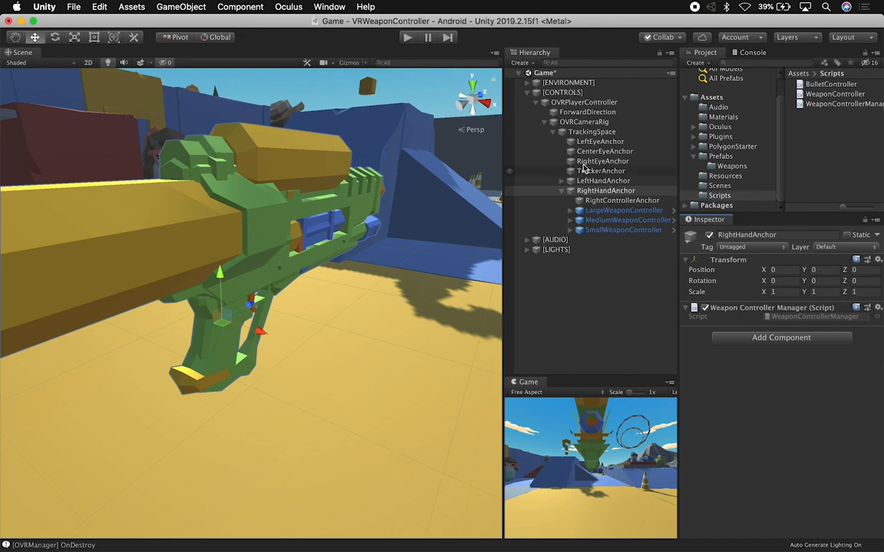
Select the RightHandAnchor object that holds the weapon controllers.
left_click(622, 230)
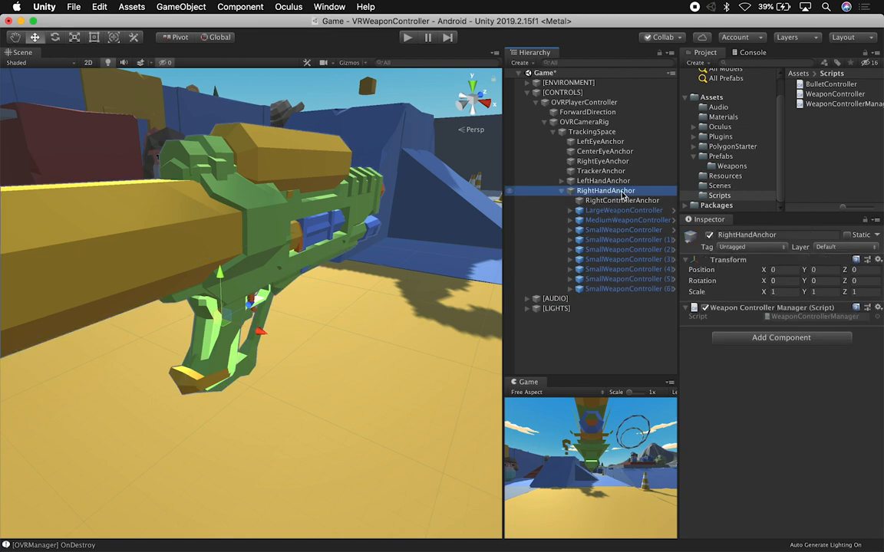
mouse_move(626, 195)
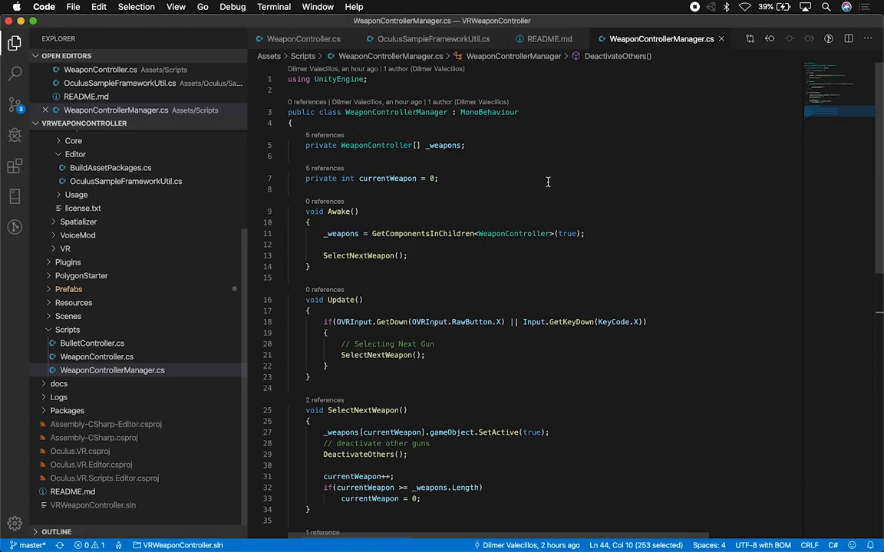
mouse_move(423, 233)
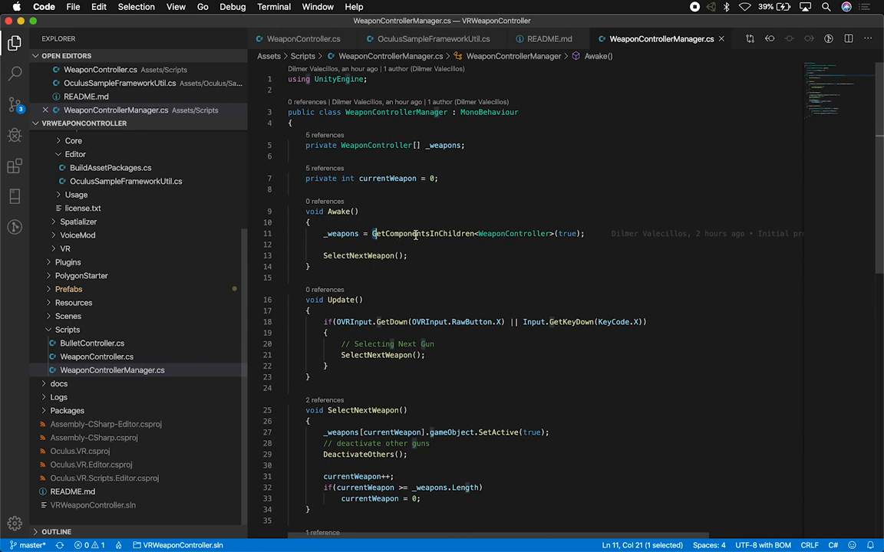
double_click(566, 233)
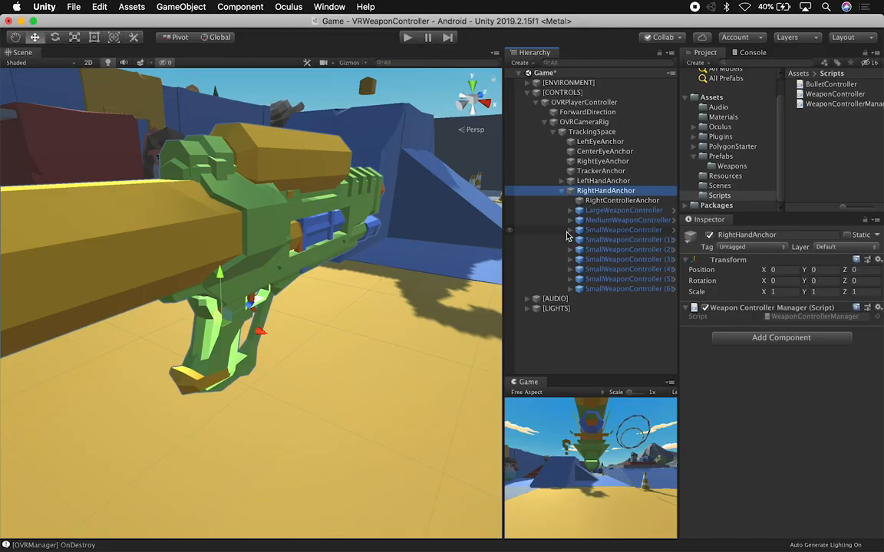
mouse_move(615, 240)
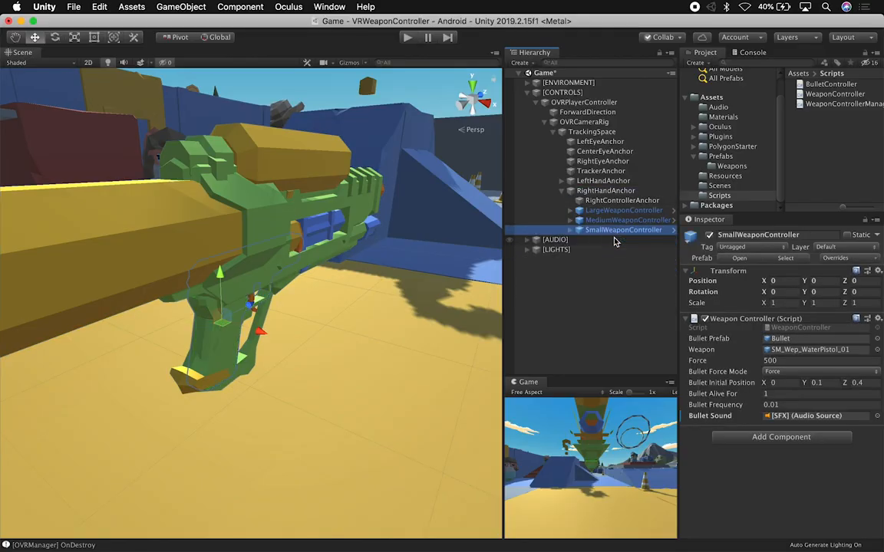
Inspect the Large, Medium and Small weapon controllers, then pick MediumWeaponController to move it above LargeWeaponController.
left_click(623, 211)
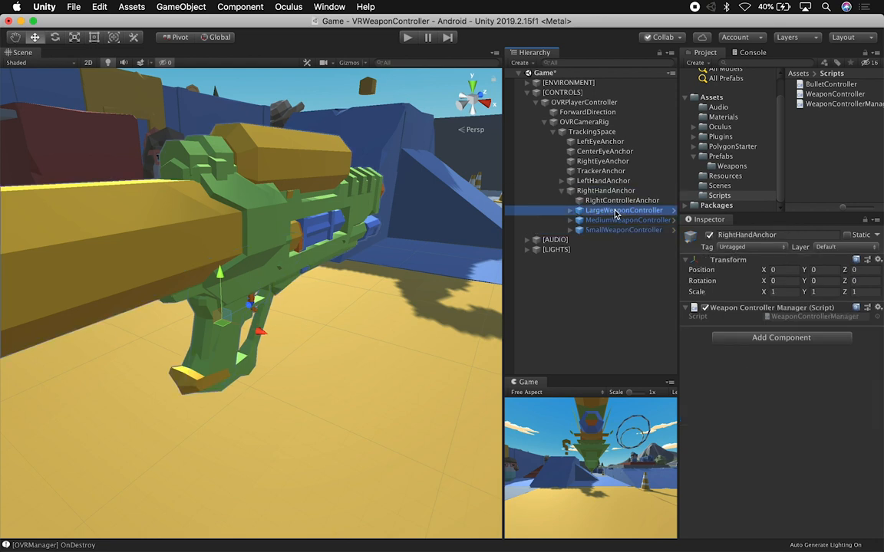
left_click(623, 229)
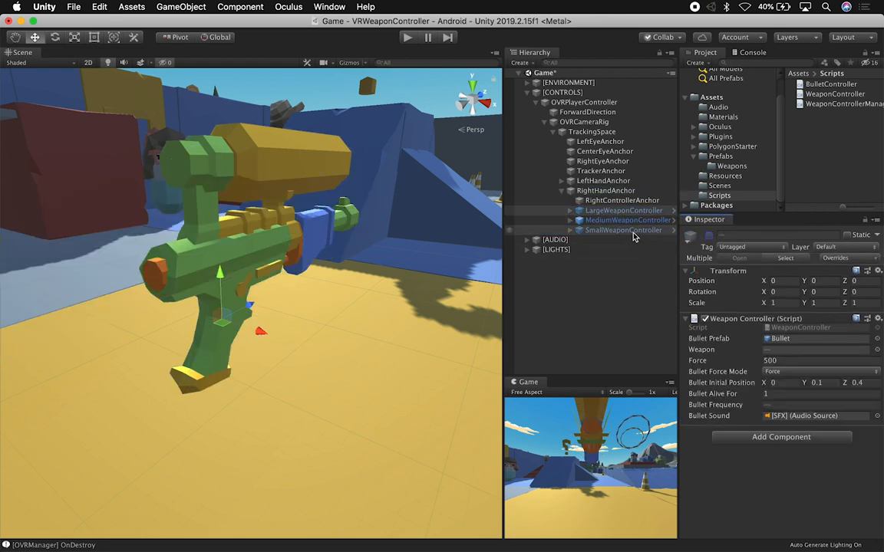
left_click(627, 220)
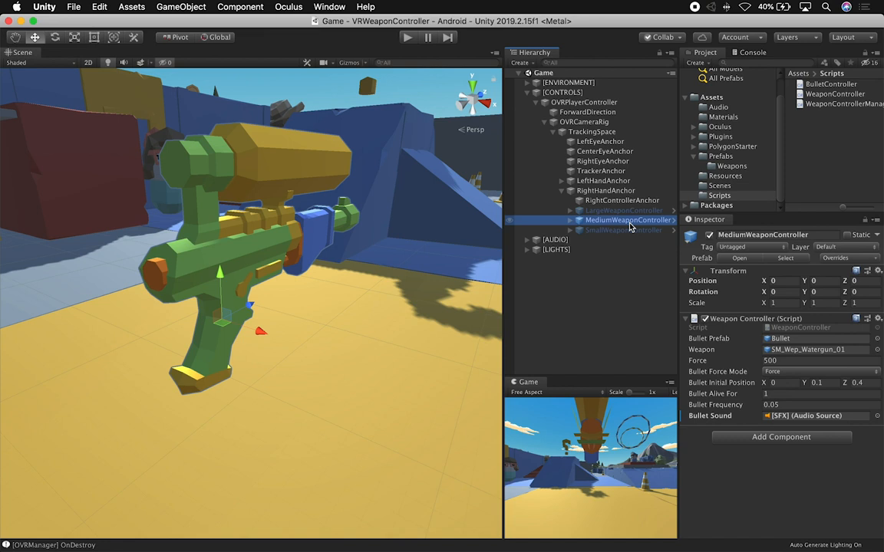
mouse_move(620, 215)
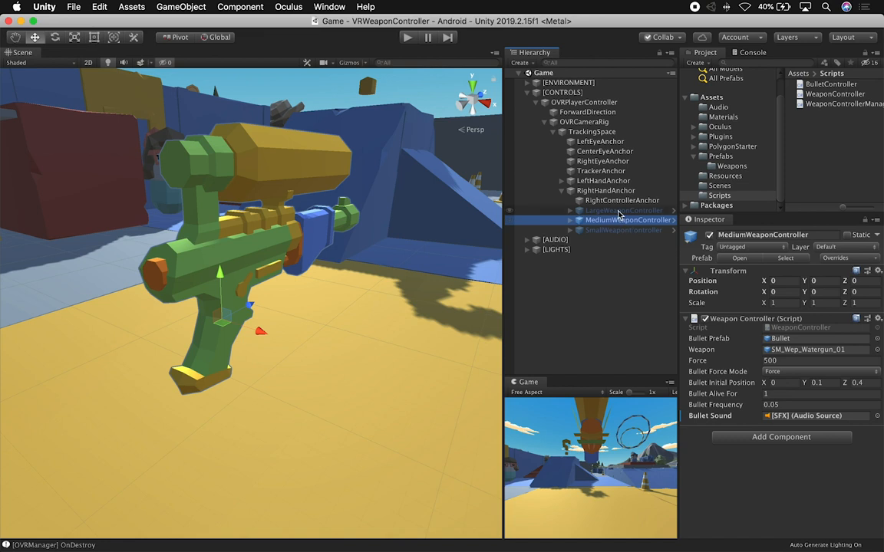
left_click(623, 211)
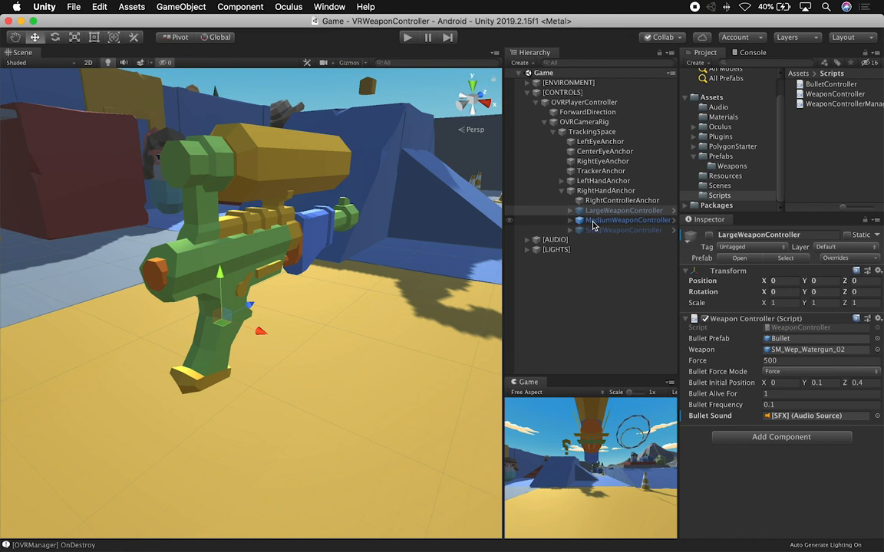
left_click(627, 220)
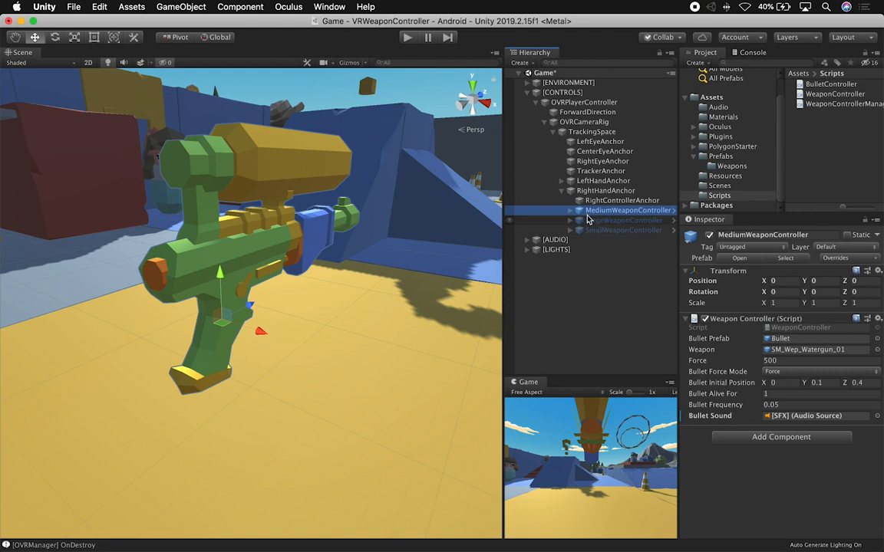
mouse_move(571, 223)
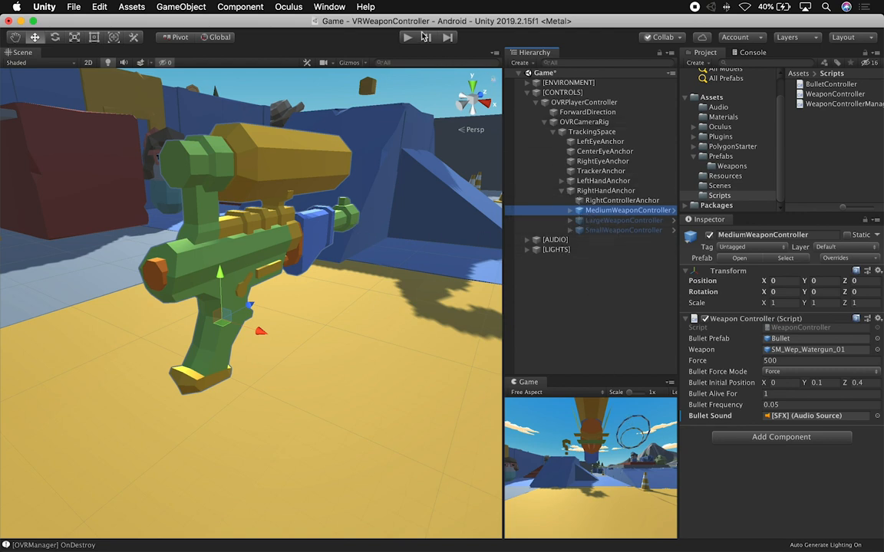
left_click(407, 36)
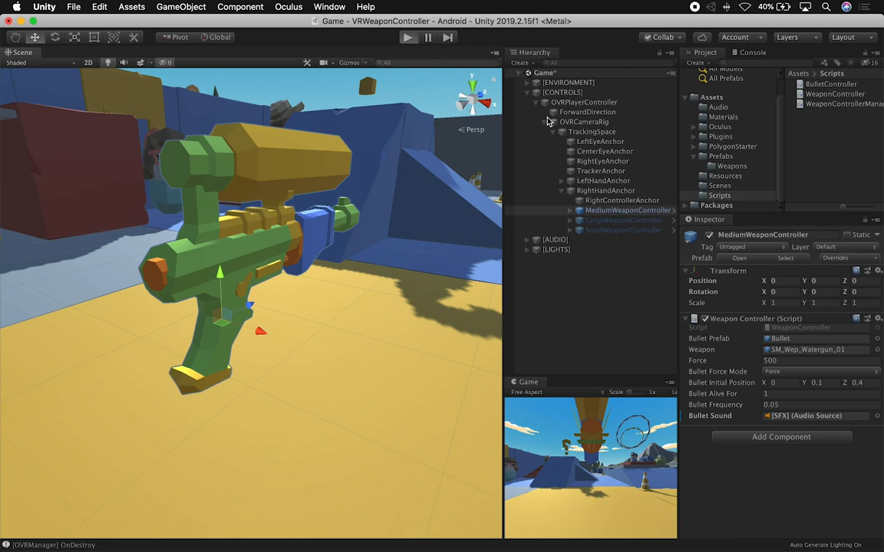
left_click(407, 37)
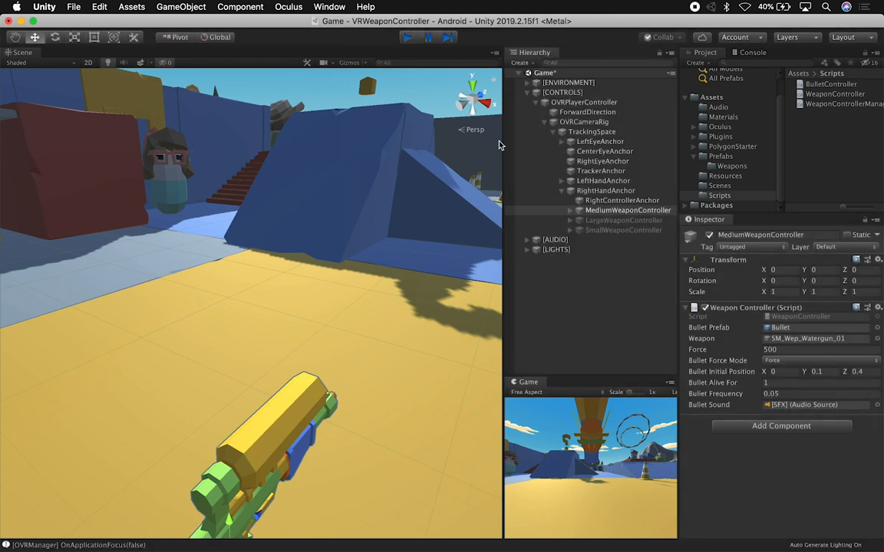
left_click(405, 37)
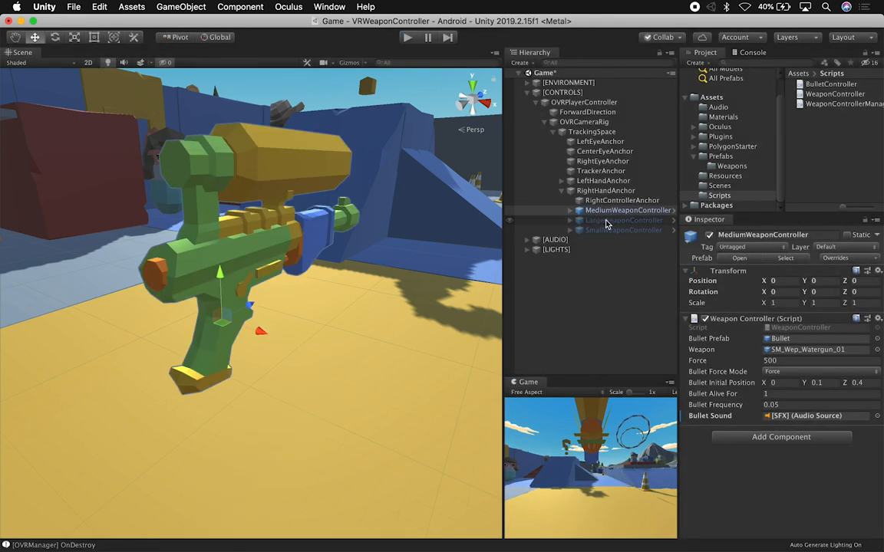
left_click(628, 210)
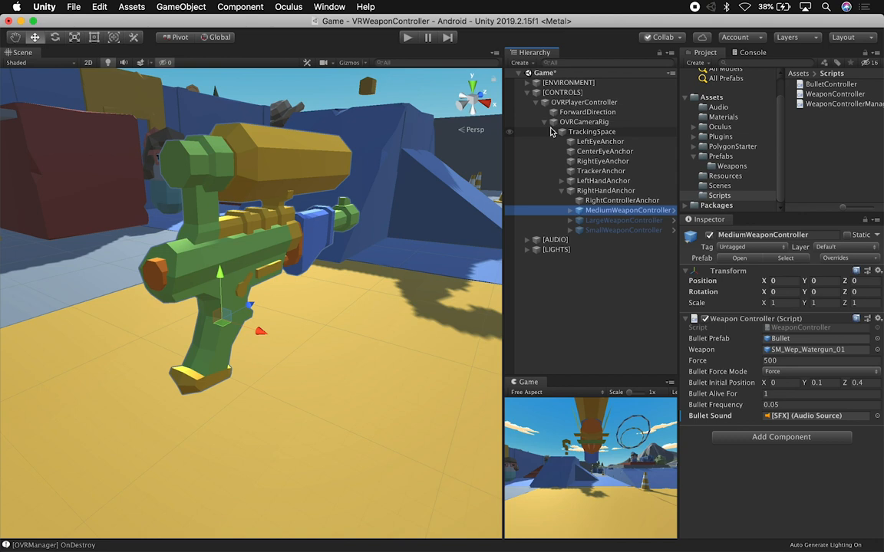
Collapse OVRCameraRig and review OVRPlayerController's OVR Player Controller and Scene Sample Controller components.
left_click(544, 121)
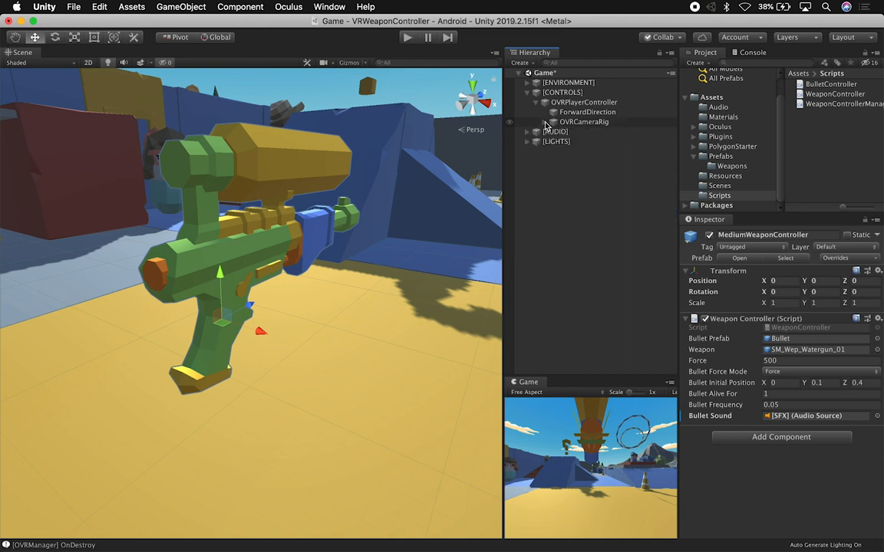
left_click(583, 102)
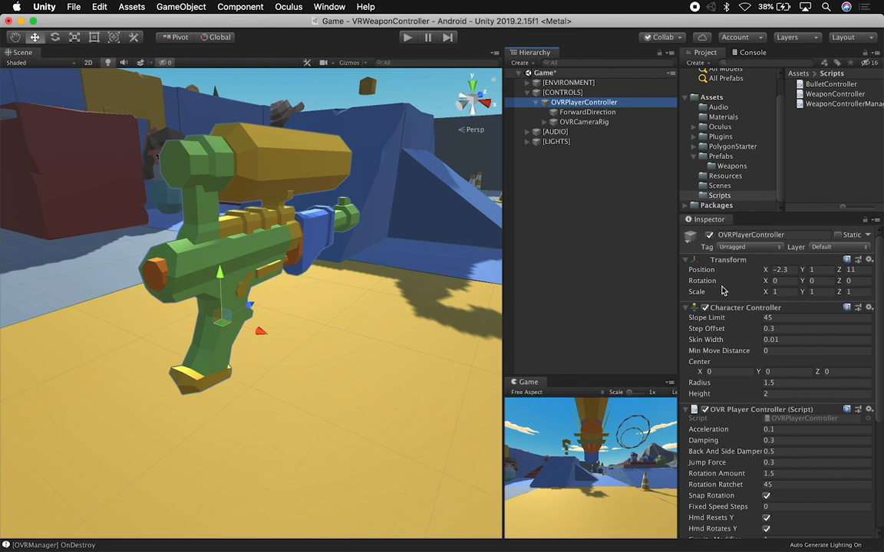
mouse_move(725, 324)
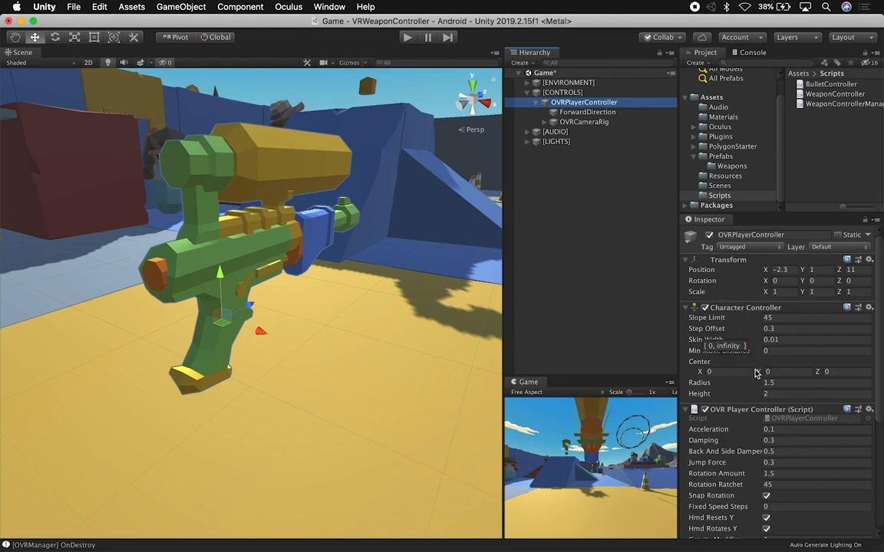
scroll("down", 3)
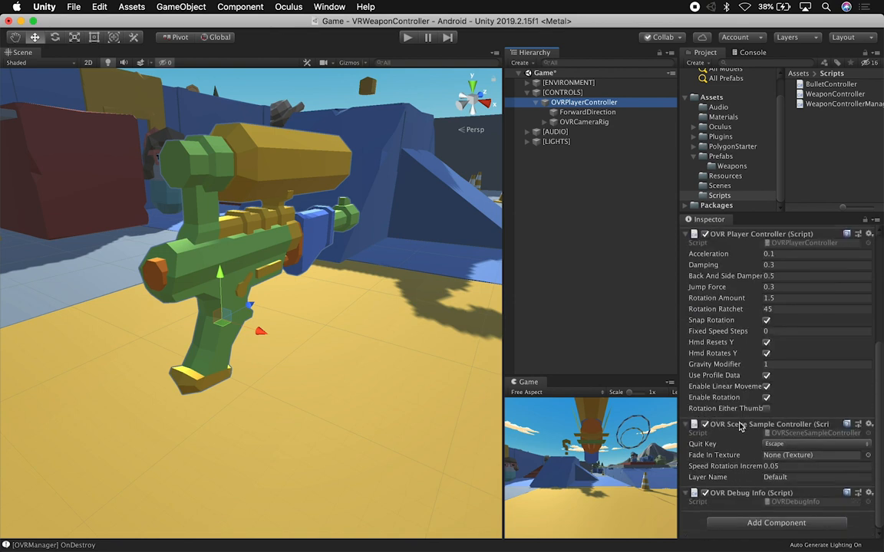
mouse_move(735, 431)
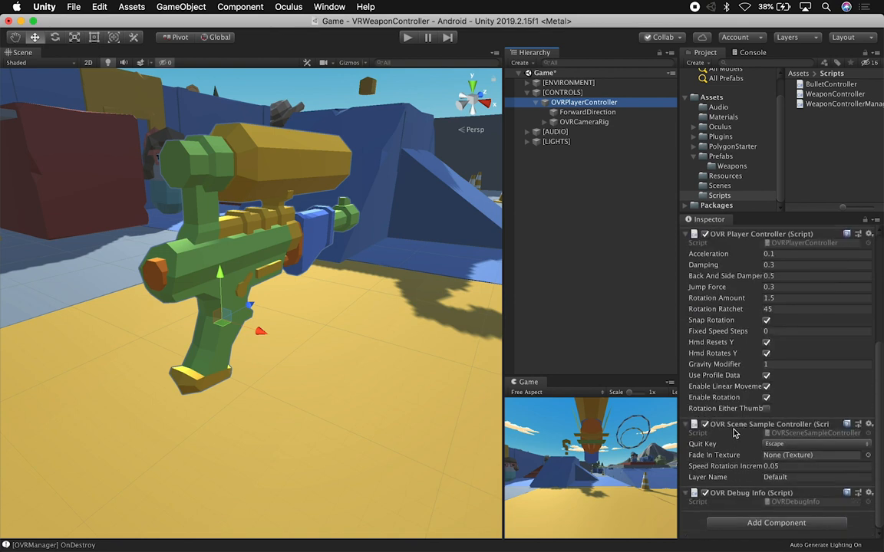